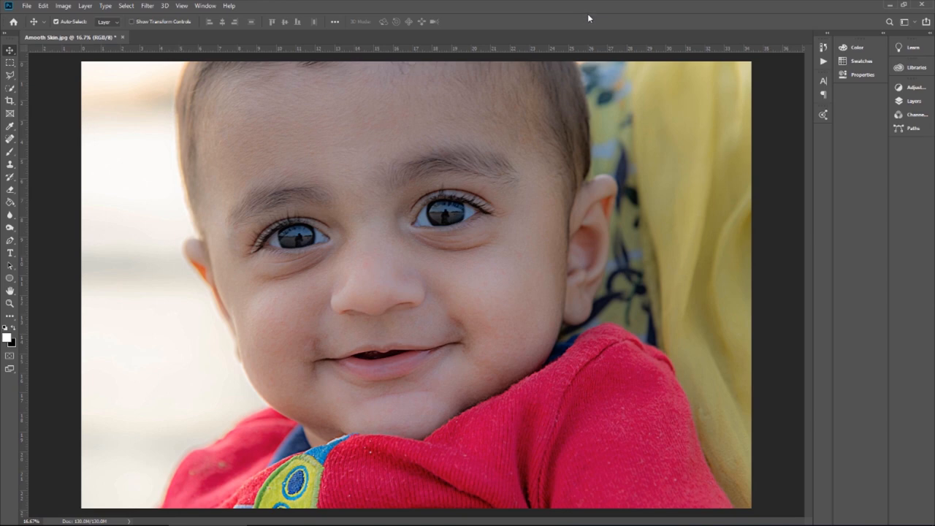
pyautogui.moveTo(602, 11)
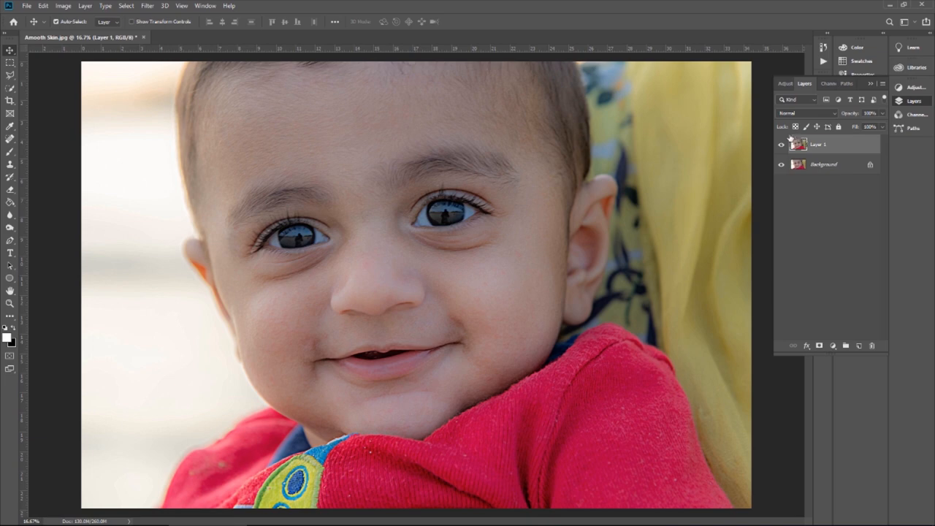
# Step: Make the duplicated Layer 1 the active layer for the smoothing filters
pyautogui.click(147, 5)
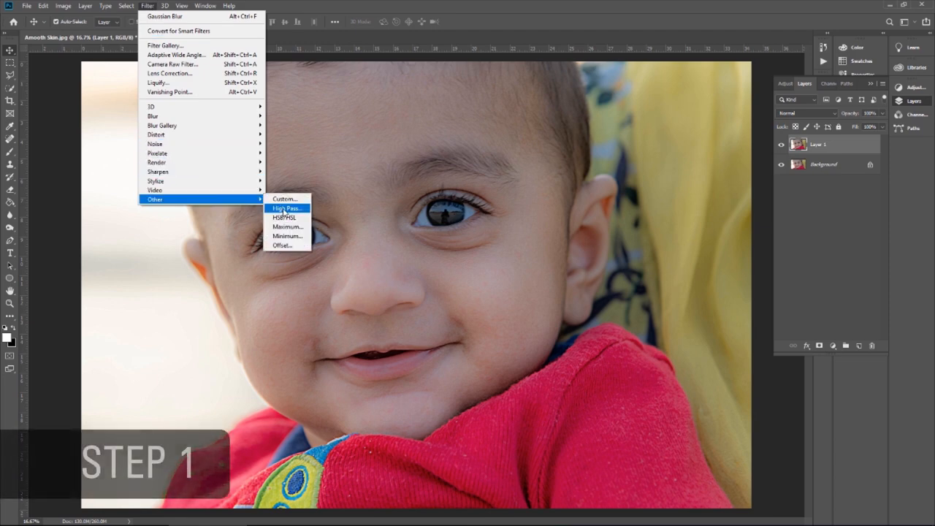
# Step: Apply High Pass to Layer 1 with the radius settled at 26 pixels
pyautogui.click(286, 208)
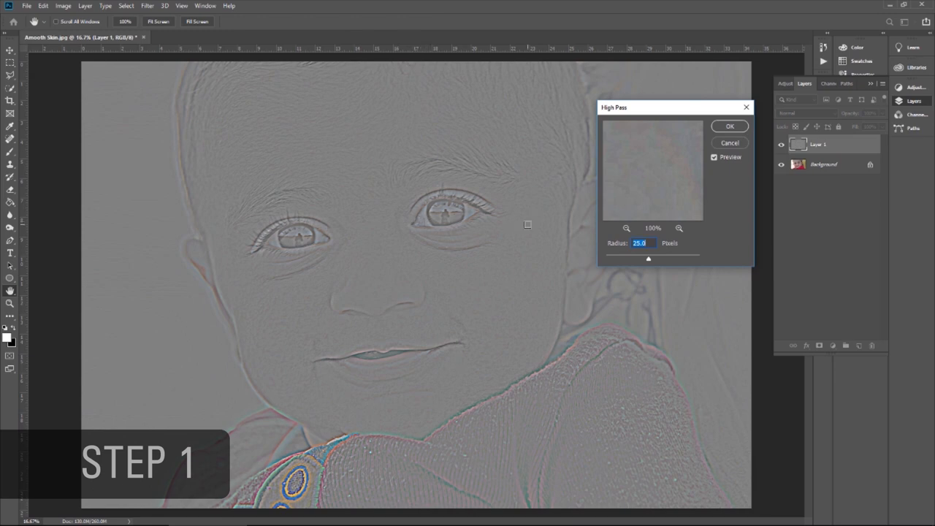
pyautogui.moveTo(621, 263)
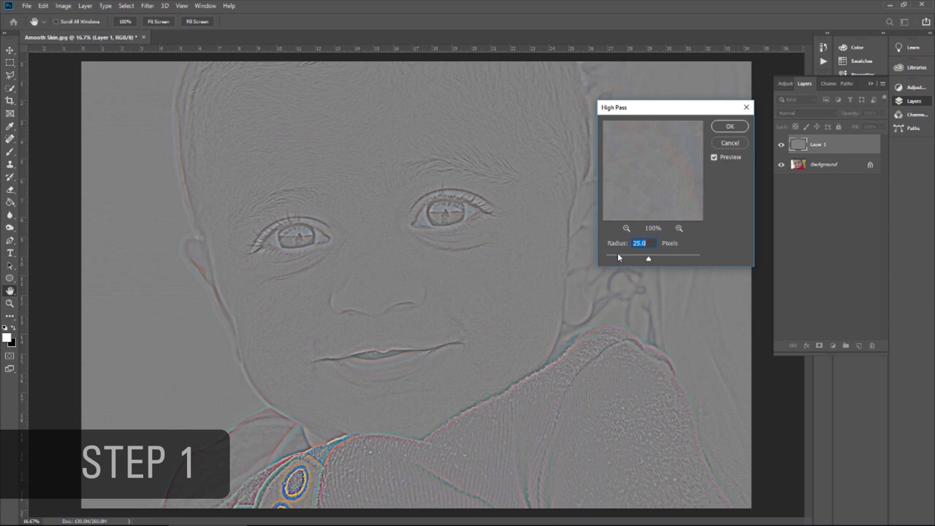
pyautogui.moveTo(648, 263)
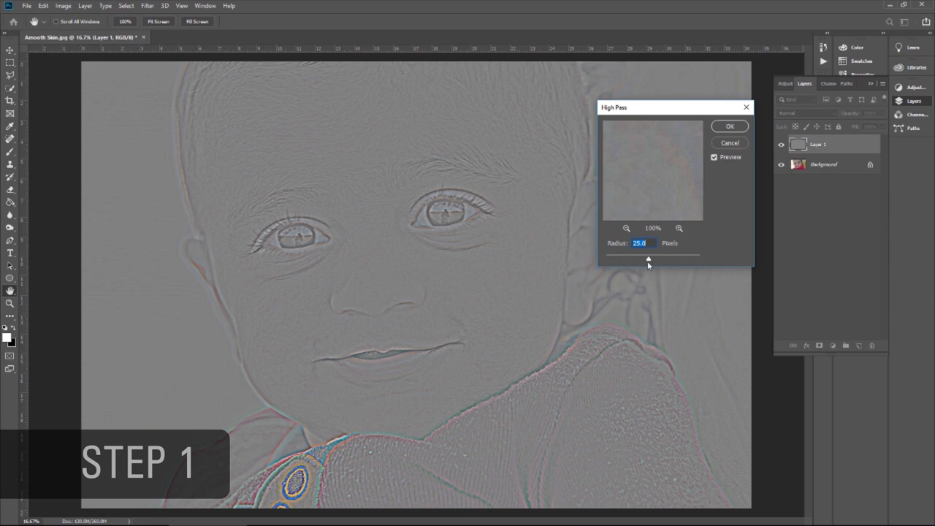
pyautogui.moveTo(648, 260); pyautogui.dragTo(645, 261)
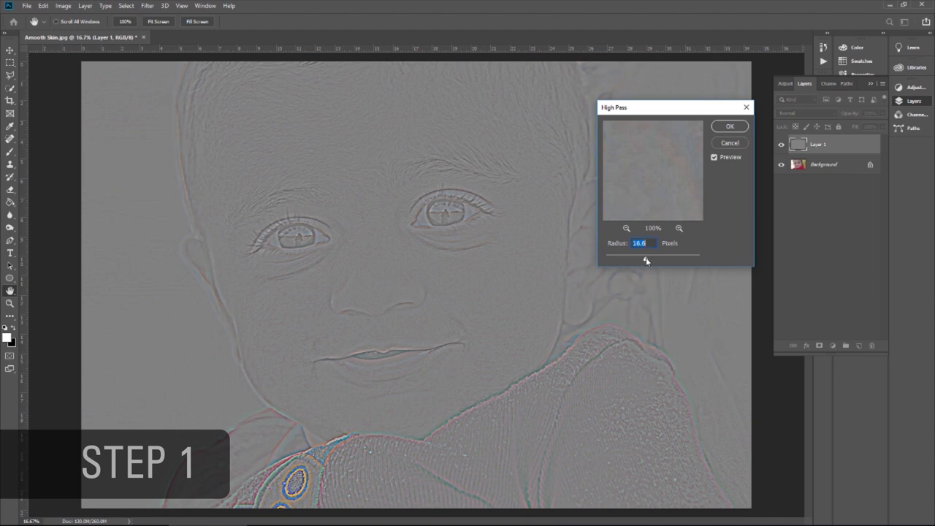
pyautogui.moveTo(646, 260); pyautogui.dragTo(642, 260)
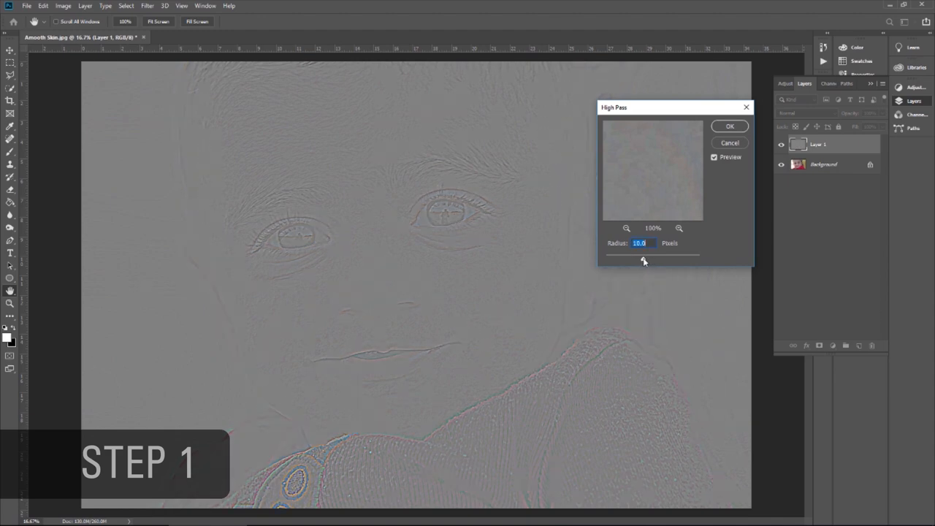
pyautogui.moveTo(642, 260); pyautogui.dragTo(645, 260)
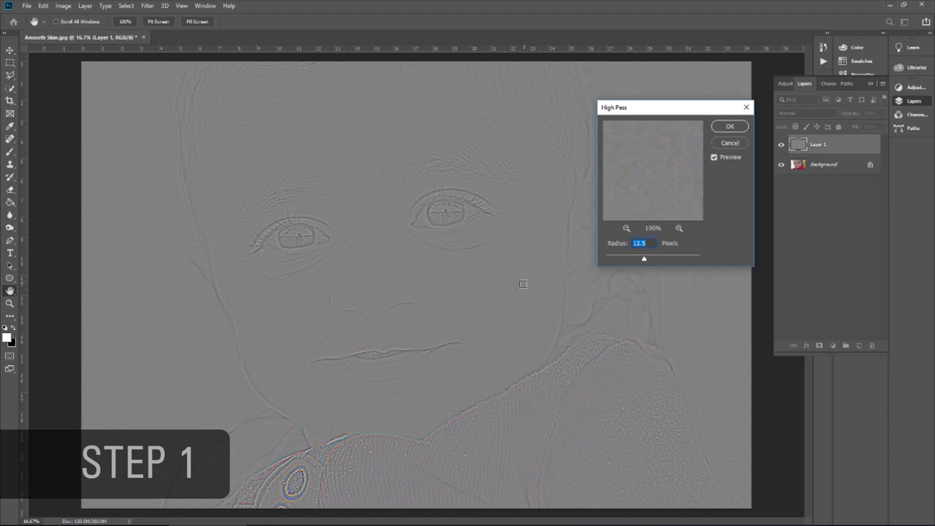
pyautogui.moveTo(476, 145)
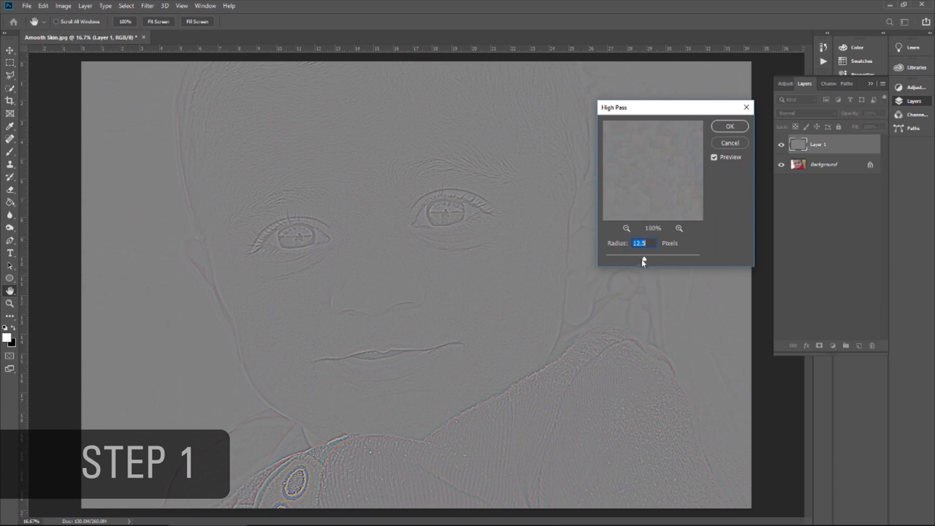
pyautogui.moveTo(642, 261); pyautogui.dragTo(649, 261)
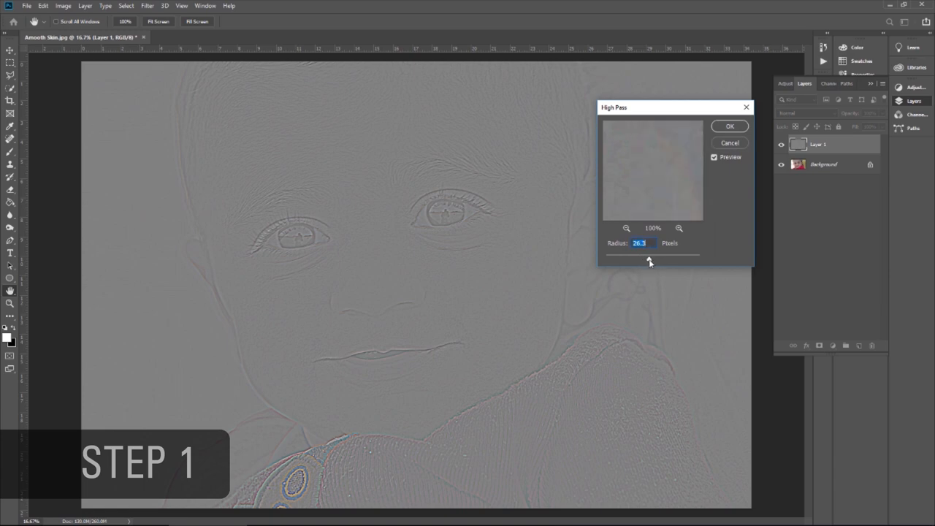
pyautogui.click(643, 242)
pyautogui.write('26')
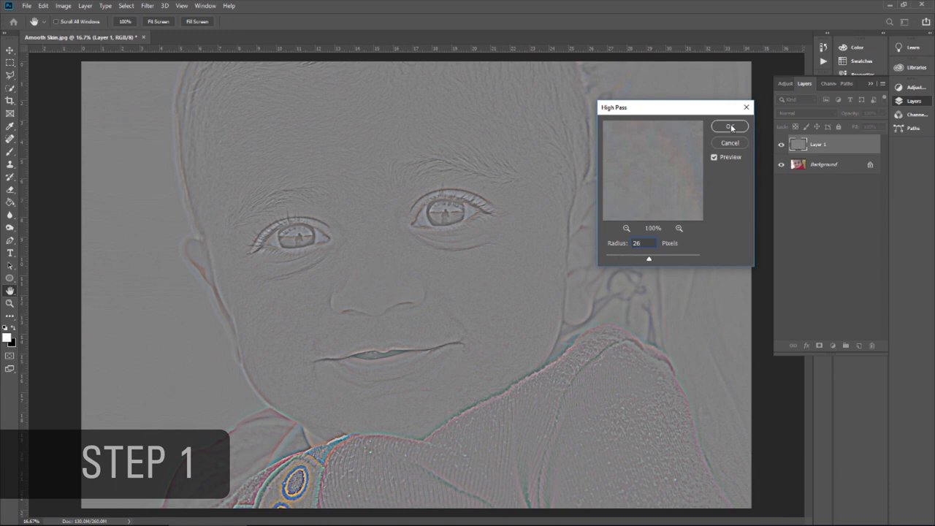
pyautogui.click(729, 126)
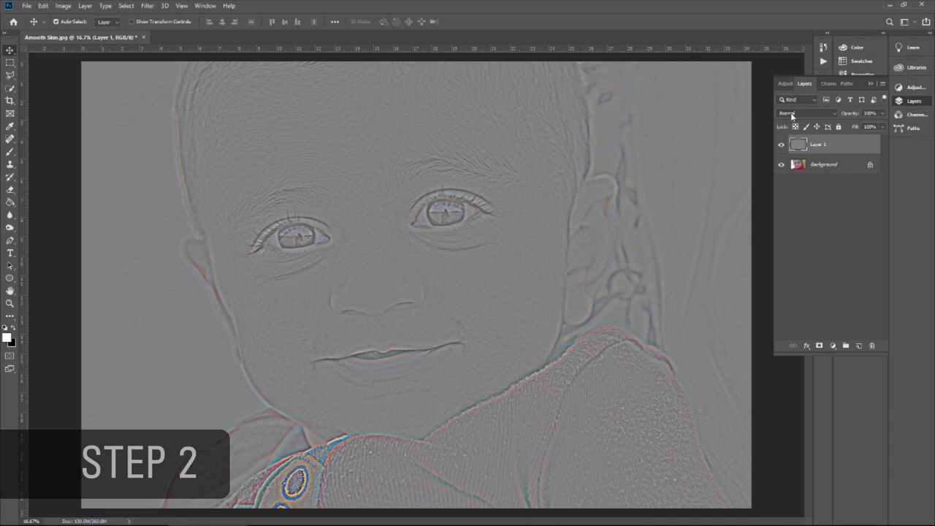
# Step: Change Layer 1's blend mode from Normal to Overlay
pyautogui.click(803, 113)
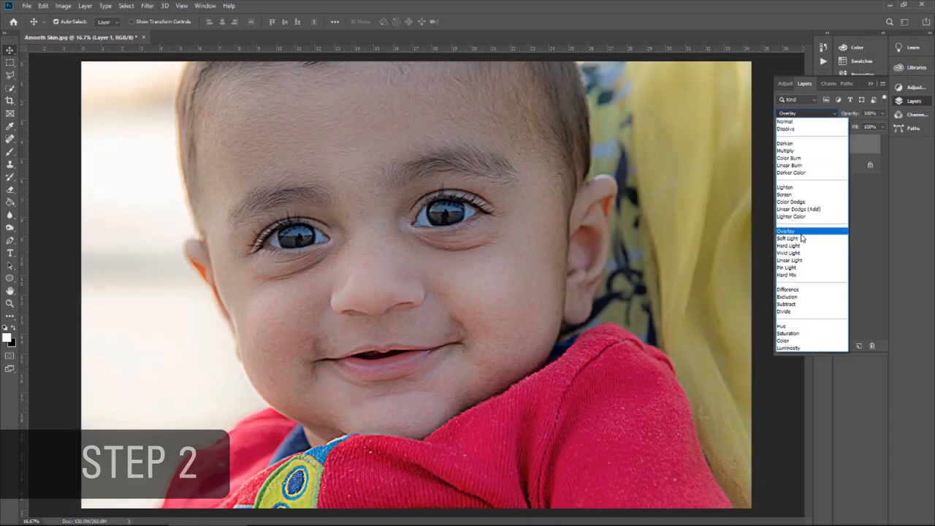
pyautogui.click(786, 231)
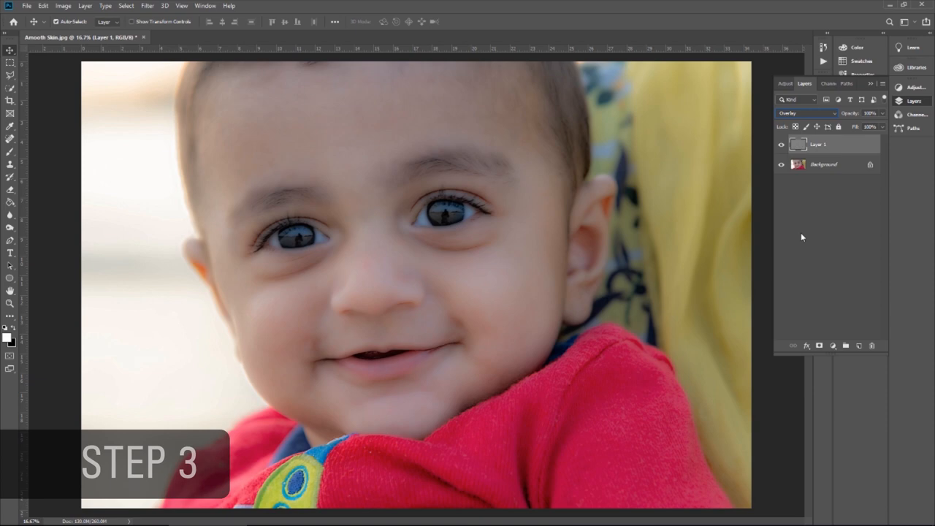
pyautogui.moveTo(783, 238)
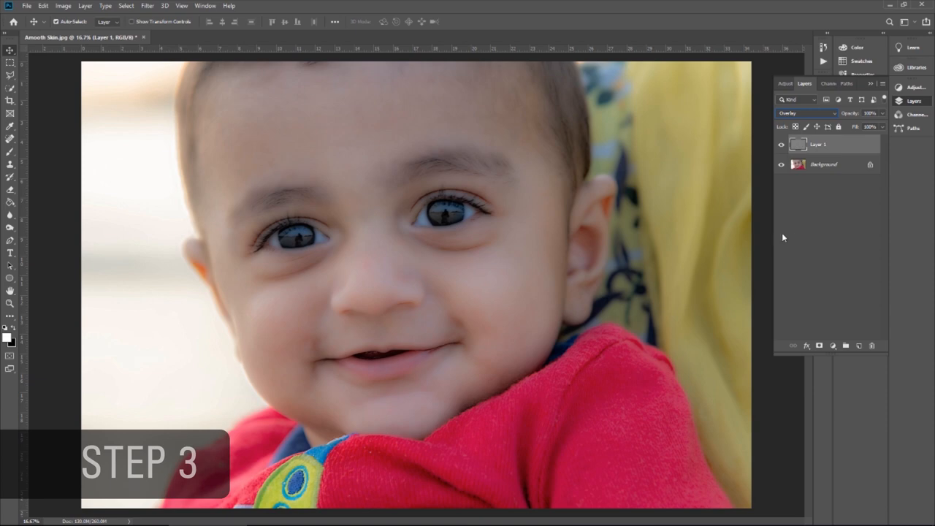
pyautogui.moveTo(209, 139)
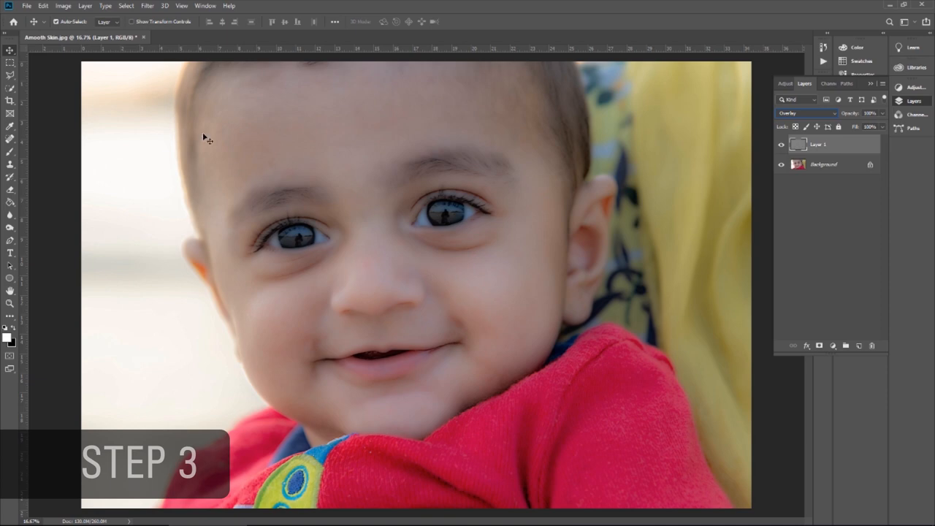
# Step: Apply a Gaussian Blur of about 3.4 pixels to the Overlay high-pass layer
pyautogui.click(147, 6)
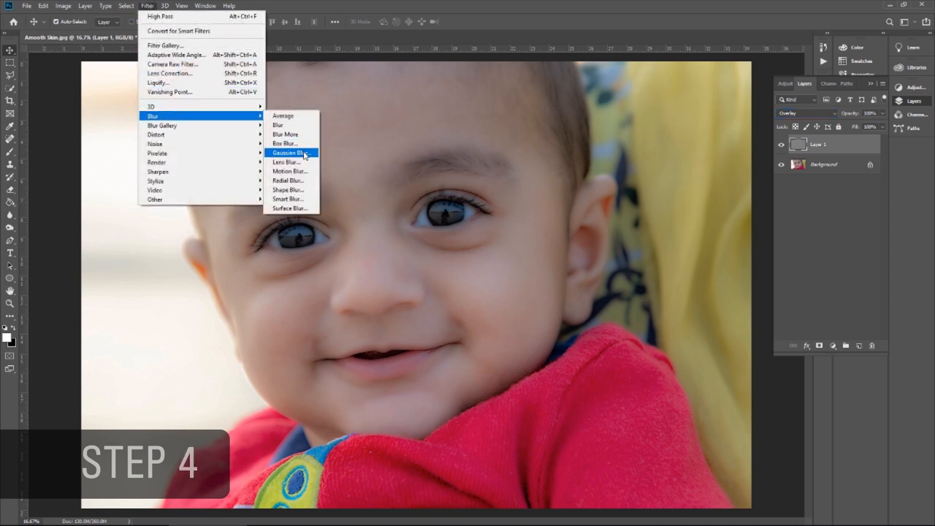
pyautogui.click(287, 153)
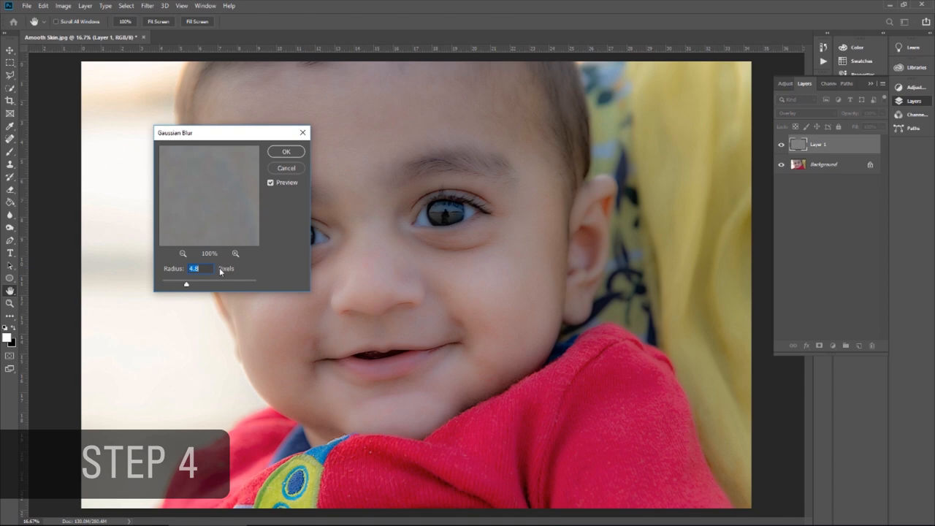
pyautogui.moveTo(188, 285)
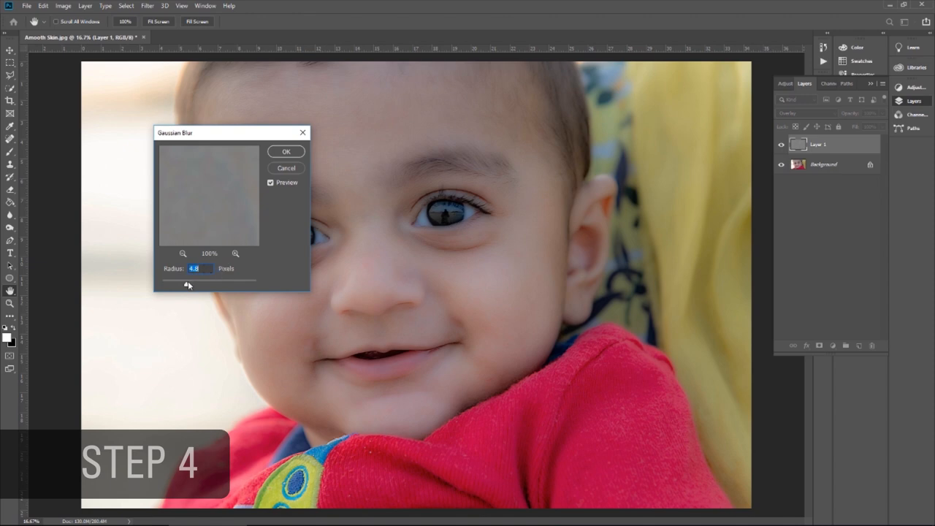
pyautogui.moveTo(297, 161)
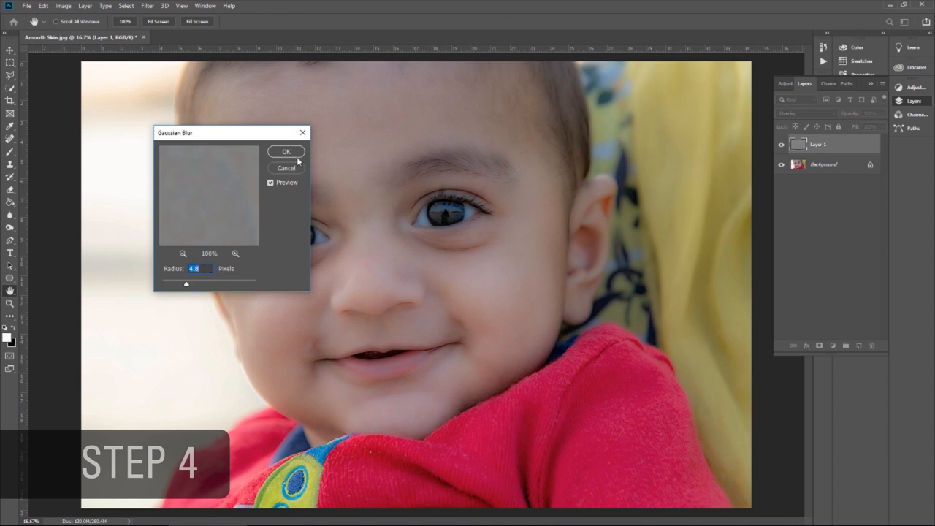
pyautogui.moveTo(188, 280); pyautogui.dragTo(187, 283)
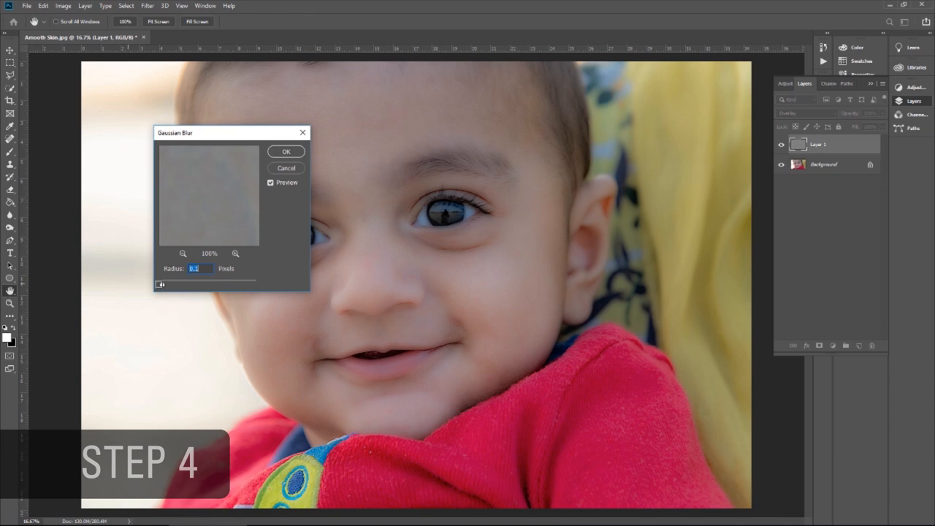
pyautogui.moveTo(160, 281); pyautogui.dragTo(246, 283)
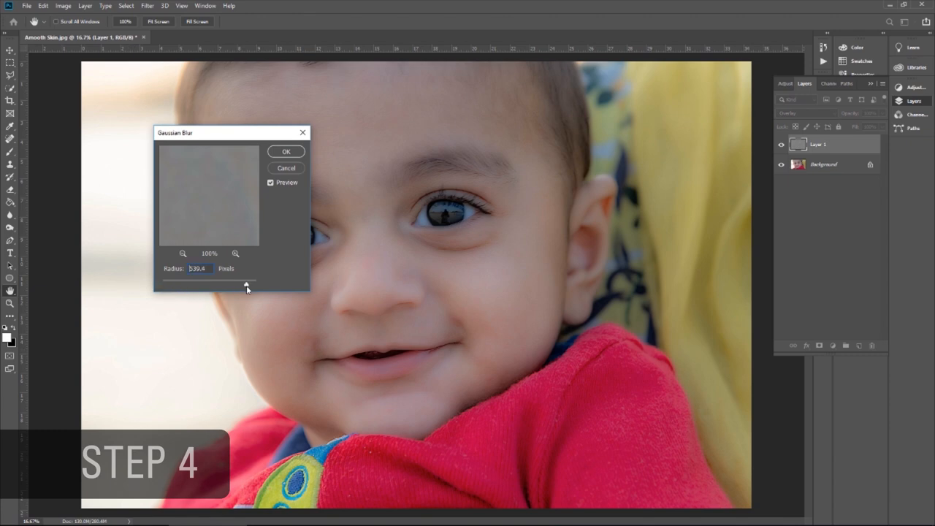
pyautogui.moveTo(246, 282); pyautogui.dragTo(175, 283)
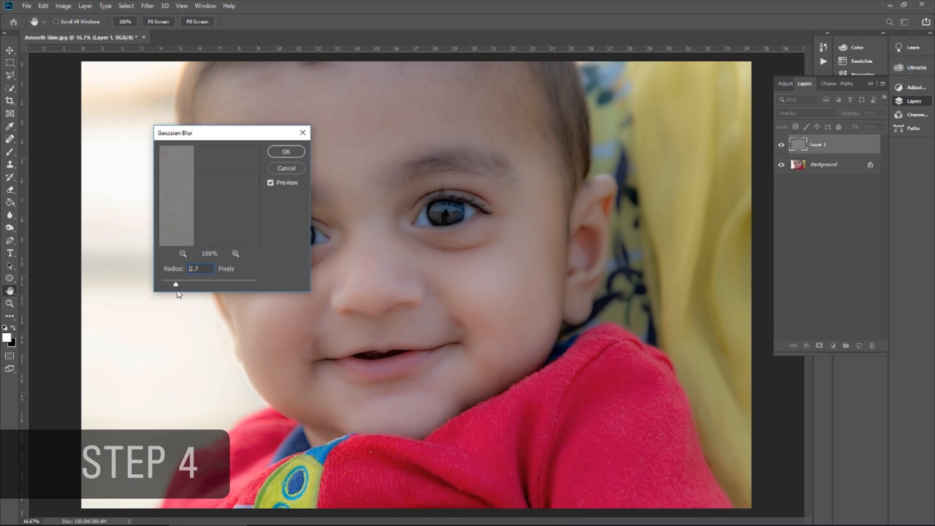
pyautogui.moveTo(175, 284); pyautogui.dragTo(179, 283)
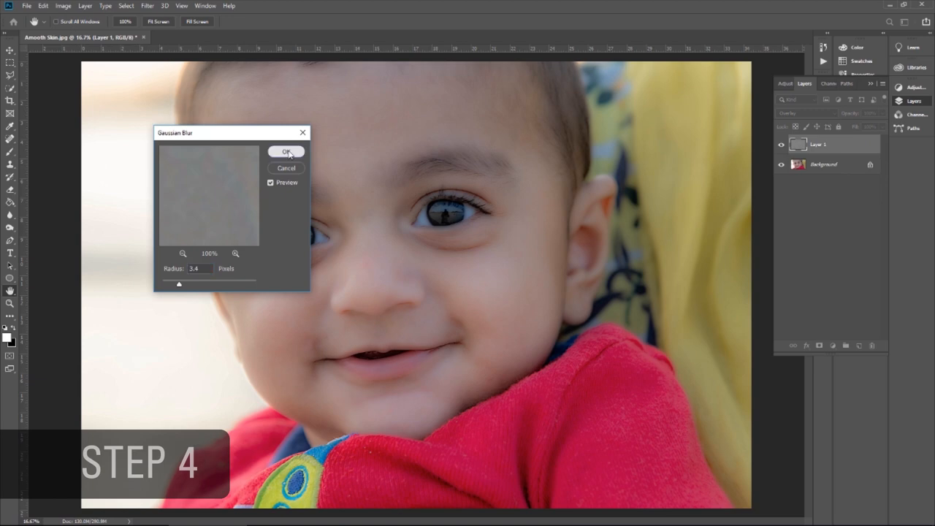
pyautogui.click(285, 152)
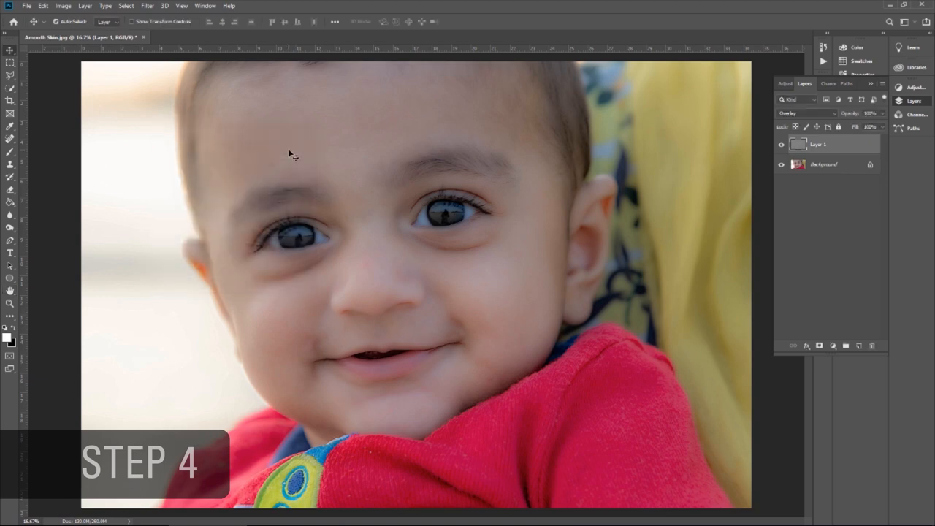
pyautogui.moveTo(427, 206)
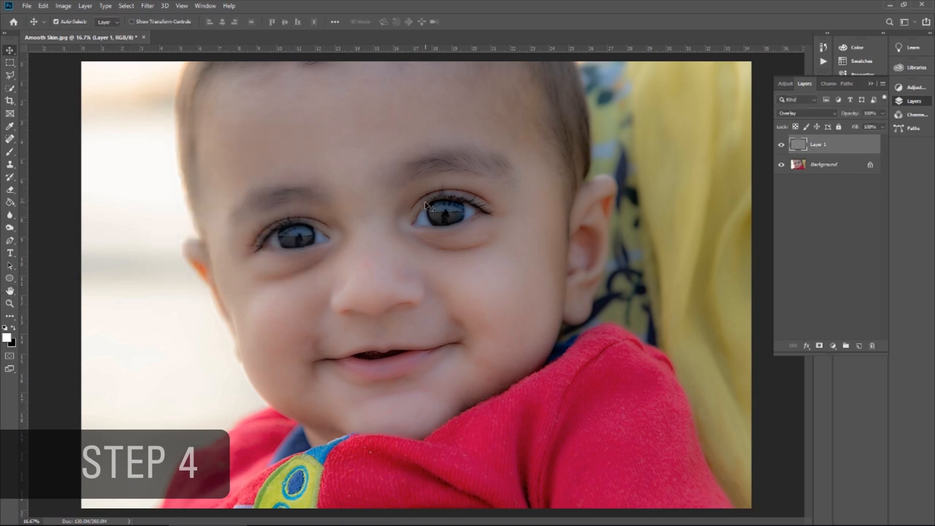
pyautogui.moveTo(699, 194)
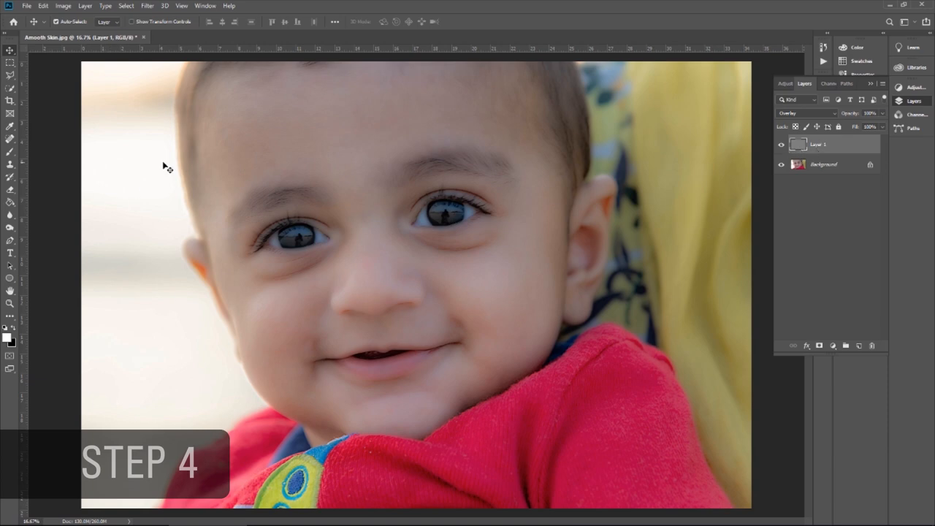
pyautogui.moveTo(90, 420)
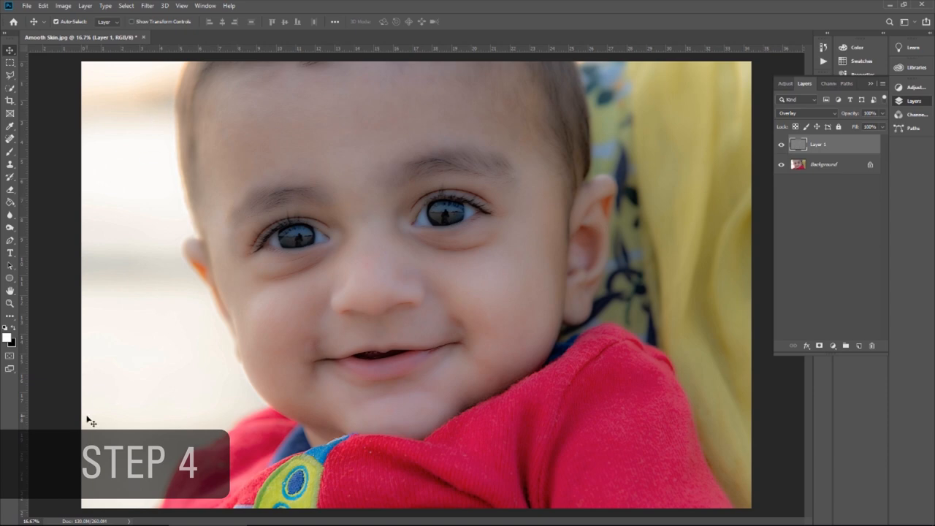
pyautogui.moveTo(369, 226)
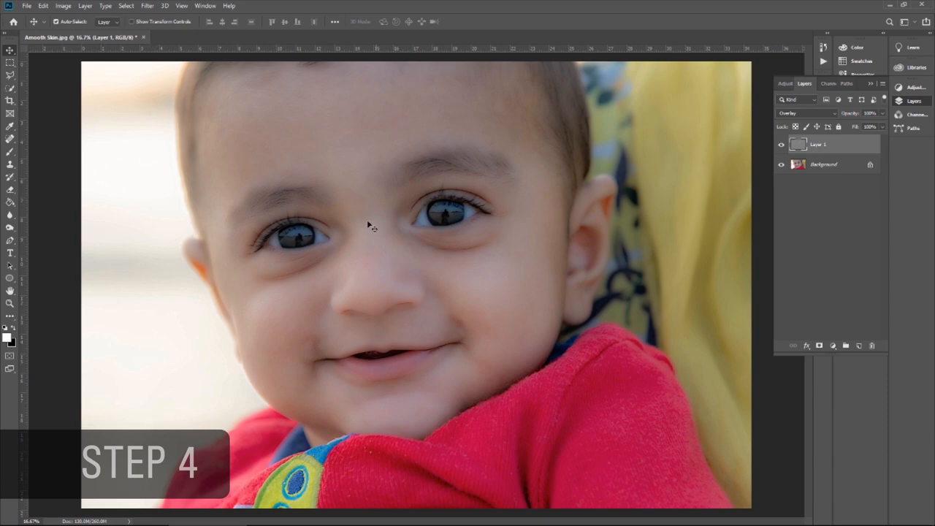
pyautogui.moveTo(649, 200)
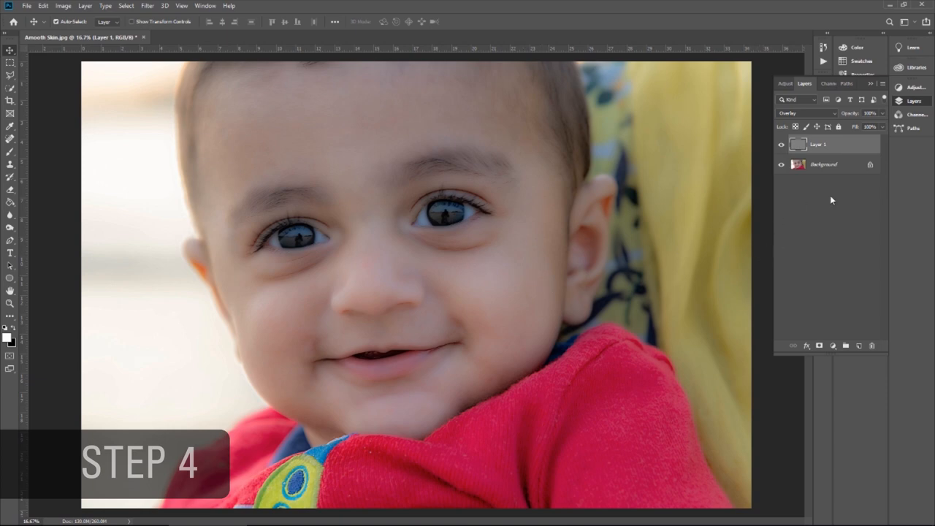
pyautogui.moveTo(829, 328)
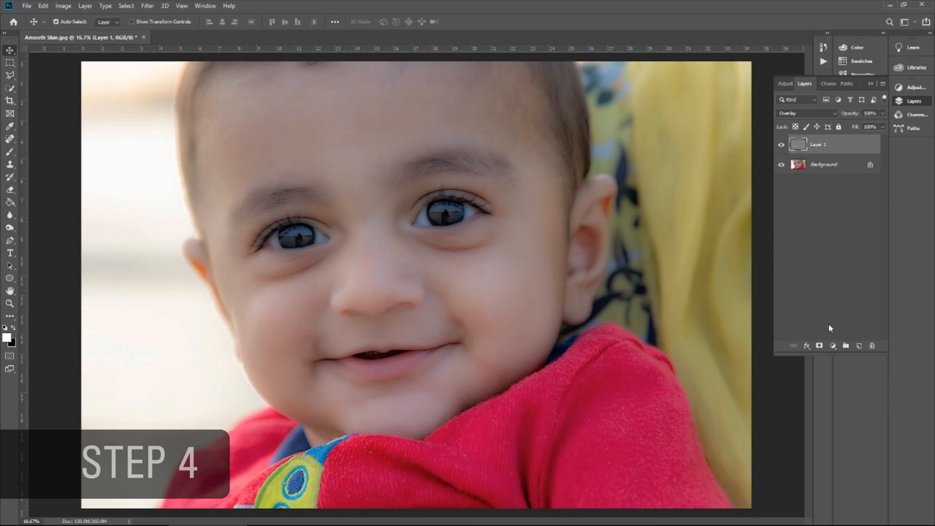
# Step: Add a layer mask to the blurred Overlay layer
pyautogui.click(819, 344)
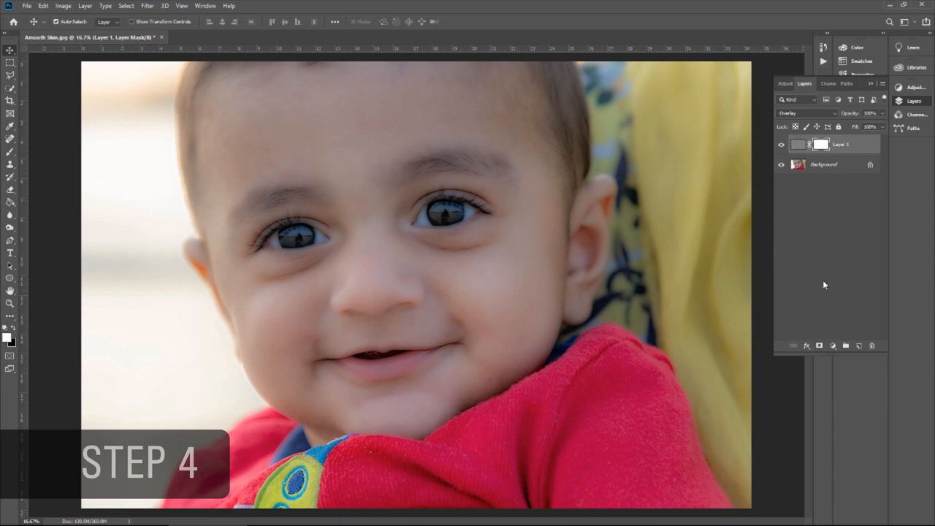
pyautogui.moveTo(490, 30)
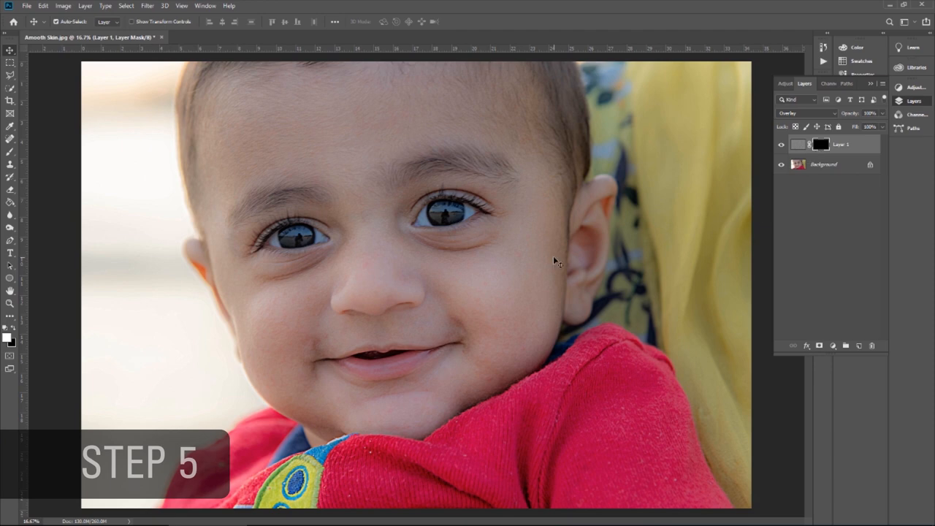
# Step: Select the Brush tool with pure white (ffffff) as the foreground colour
pyautogui.click(10, 151)
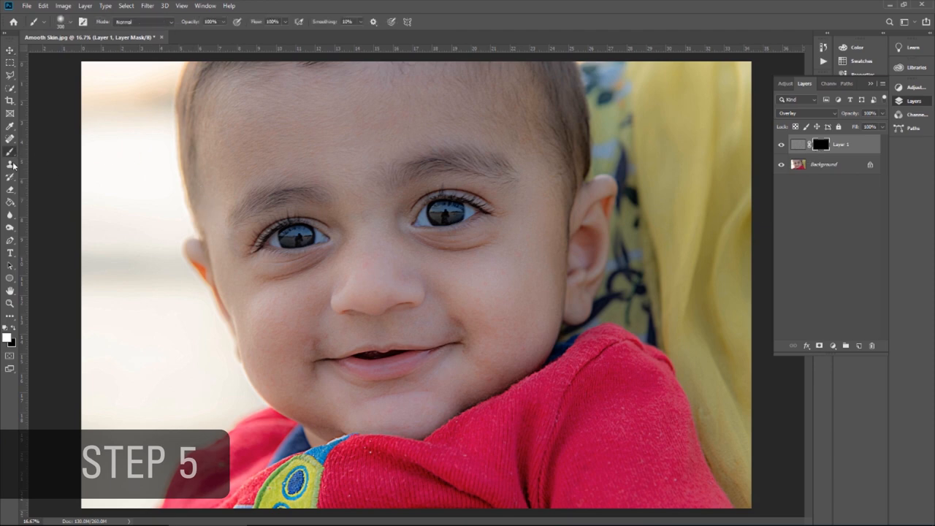
pyautogui.click(7, 335)
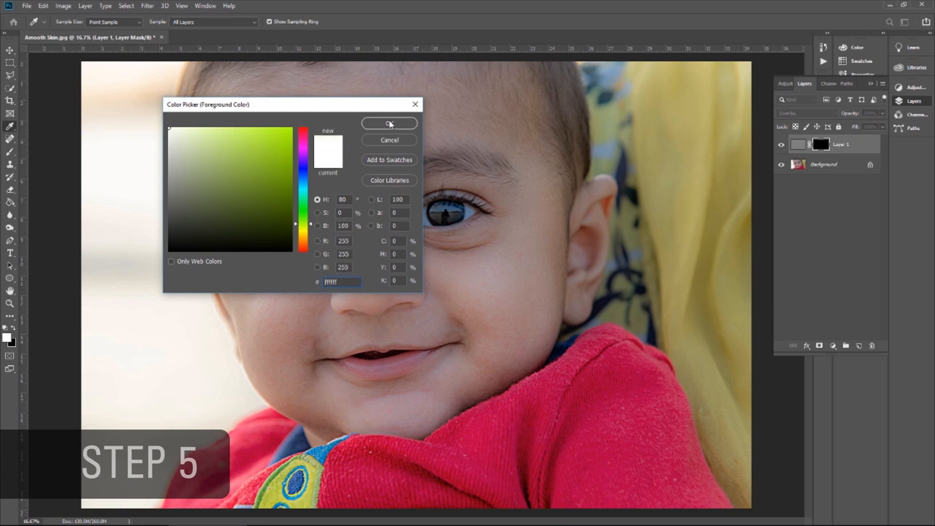
pyautogui.click(388, 123)
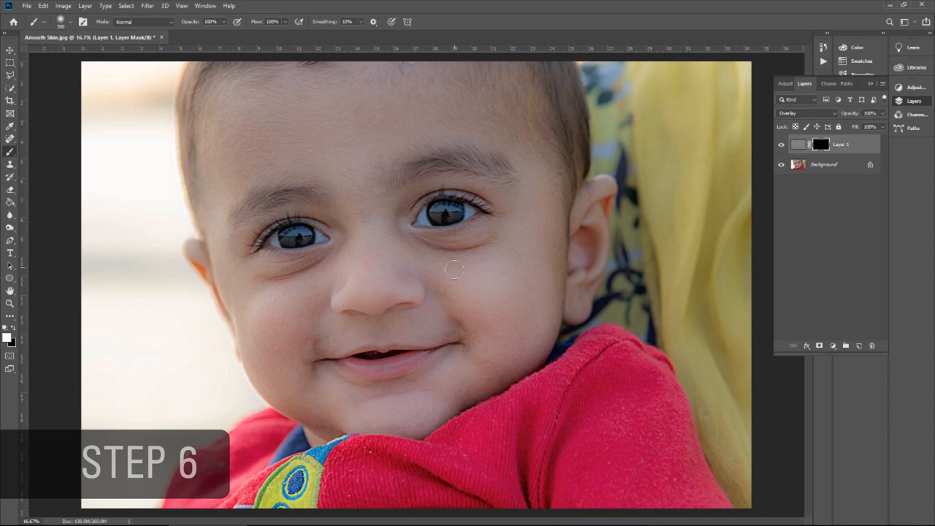
pyautogui.moveTo(573, 251)
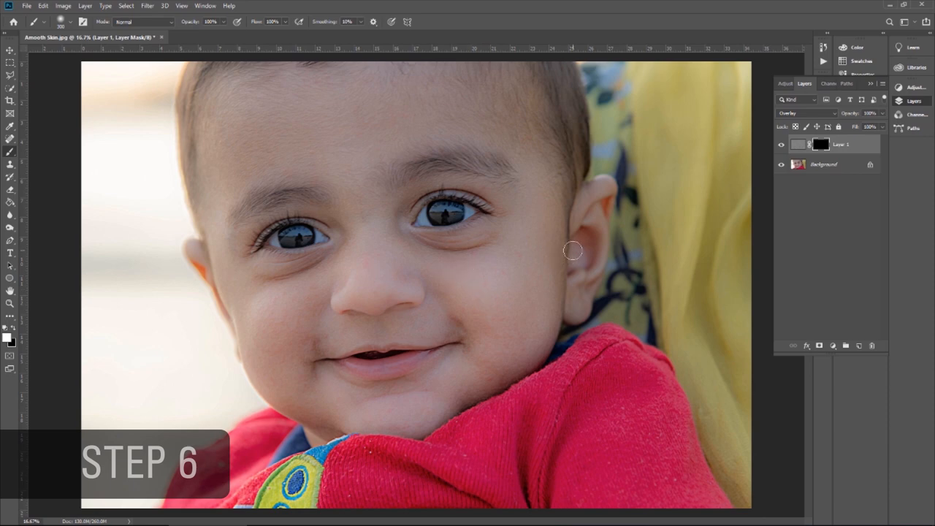
pyautogui.moveTo(499, 283)
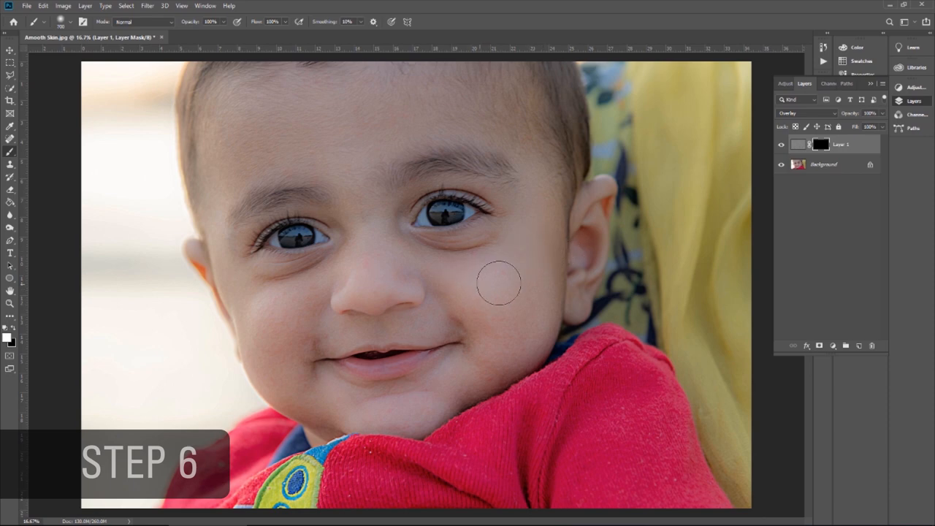
pyautogui.moveTo(541, 228)
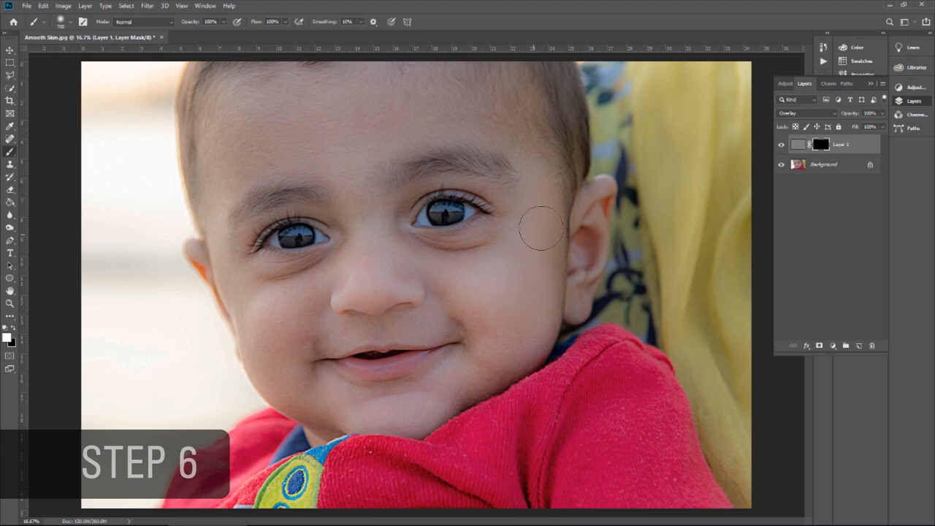
pyautogui.moveTo(500, 254)
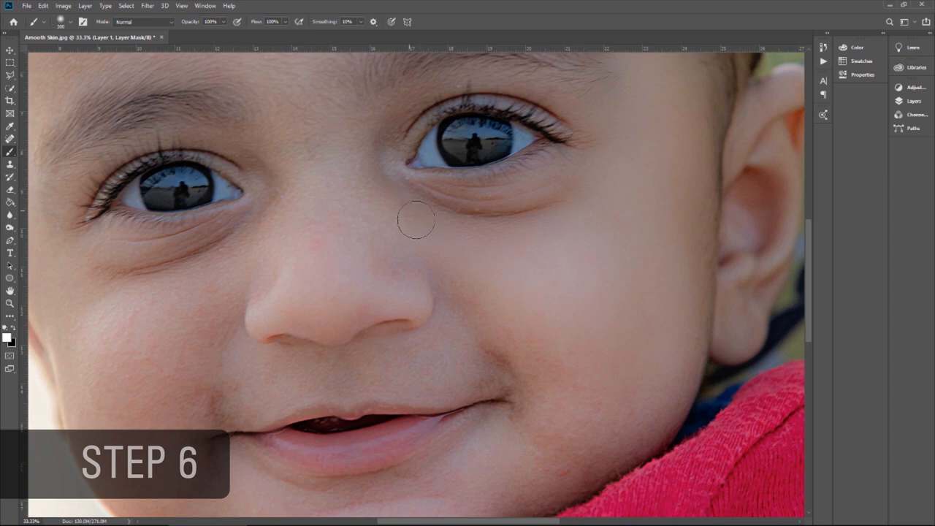
pyautogui.moveTo(566, 207)
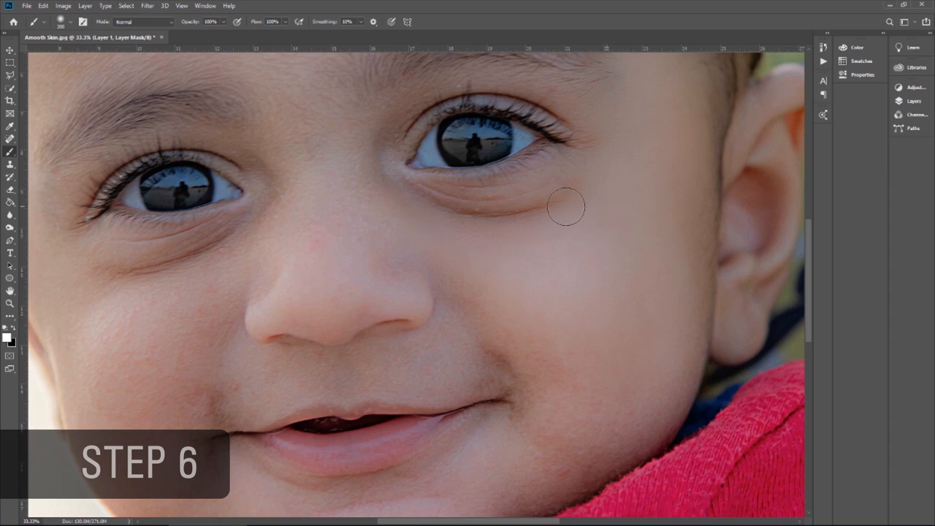
pyautogui.moveTo(410, 210)
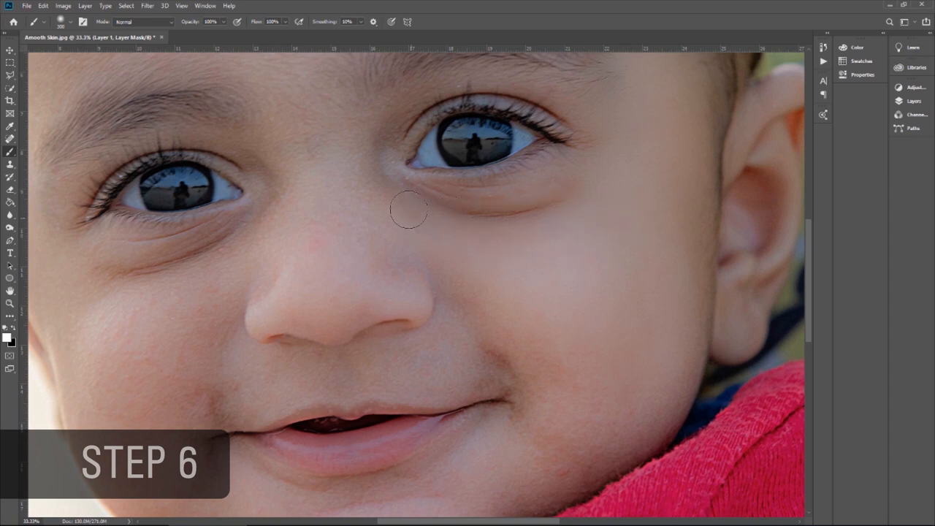
pyautogui.moveTo(373, 192)
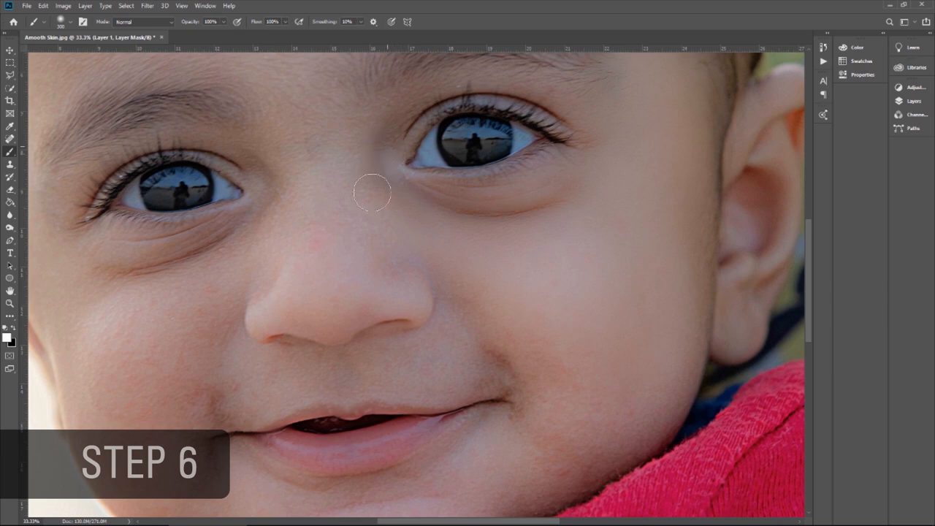
pyautogui.moveTo(385, 226)
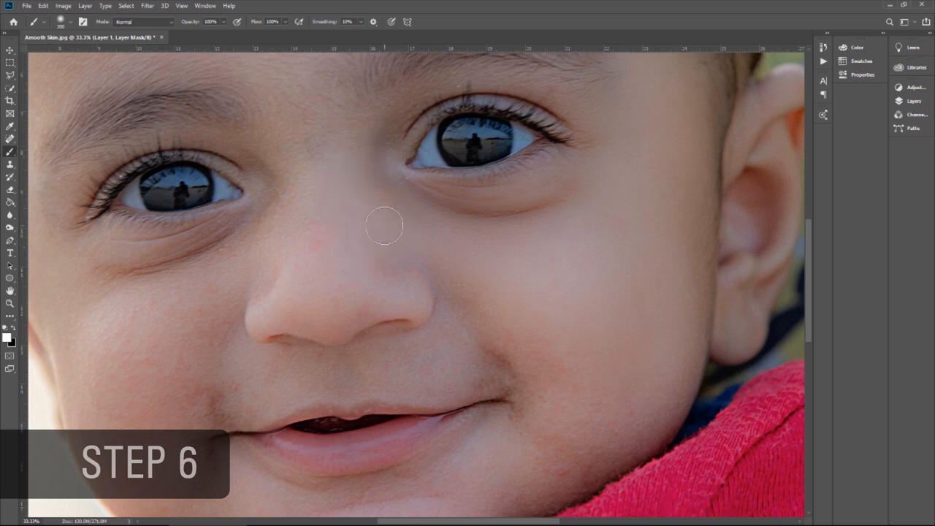
pyautogui.moveTo(287, 231)
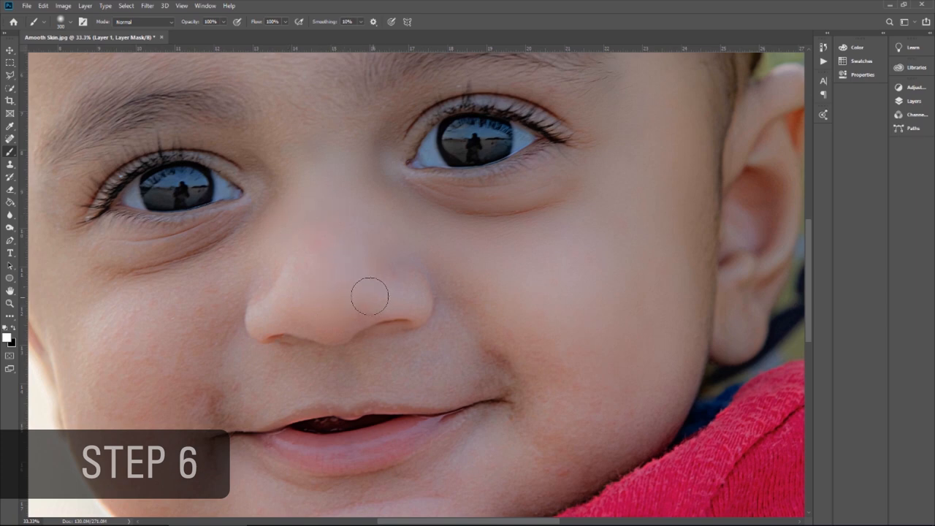
pyautogui.moveTo(334, 289)
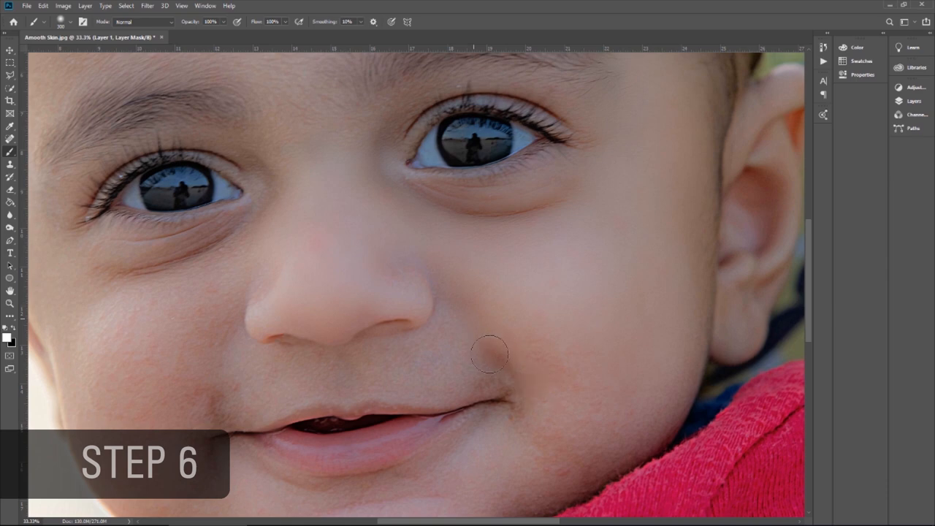
pyautogui.moveTo(710, 159)
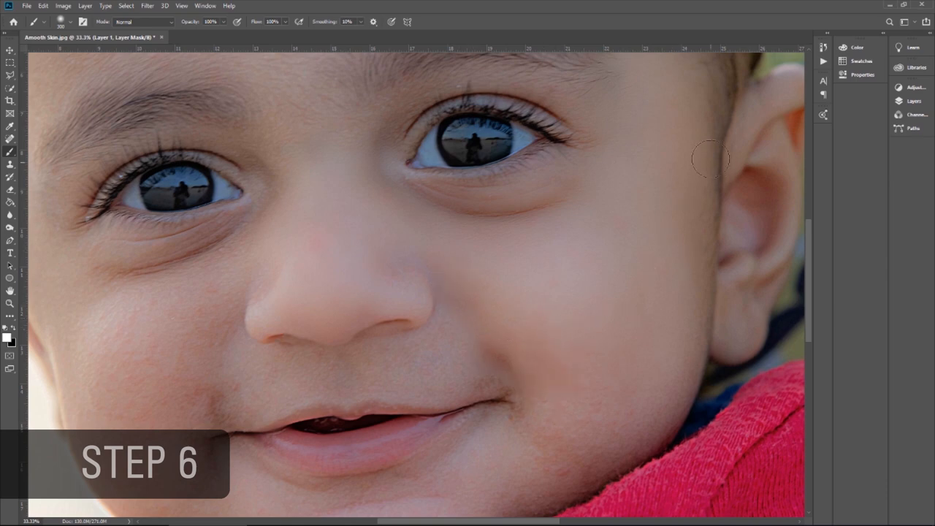
pyautogui.moveTo(692, 208)
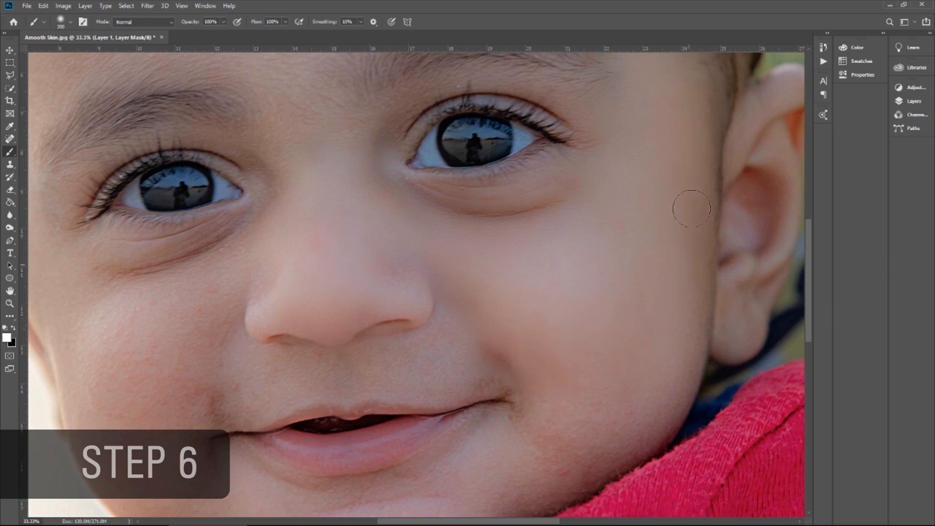
pyautogui.moveTo(630, 422)
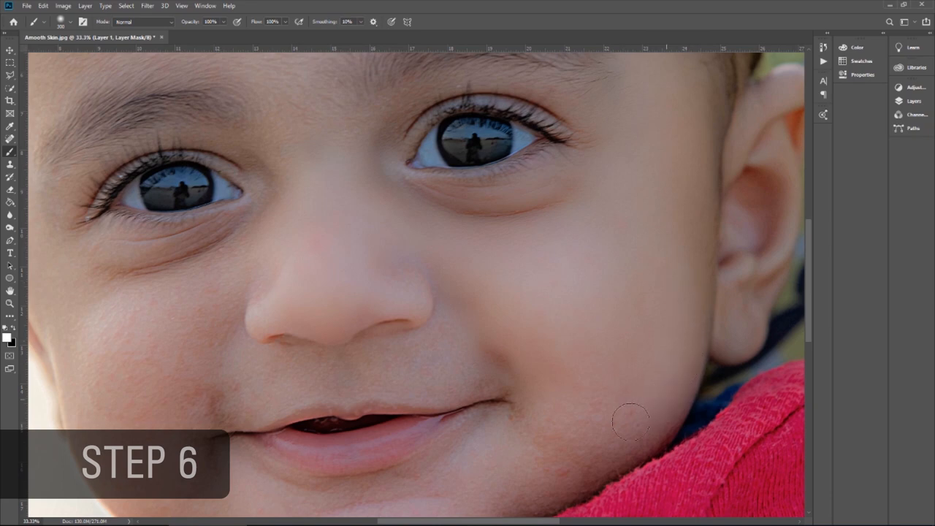
pyautogui.moveTo(547, 421)
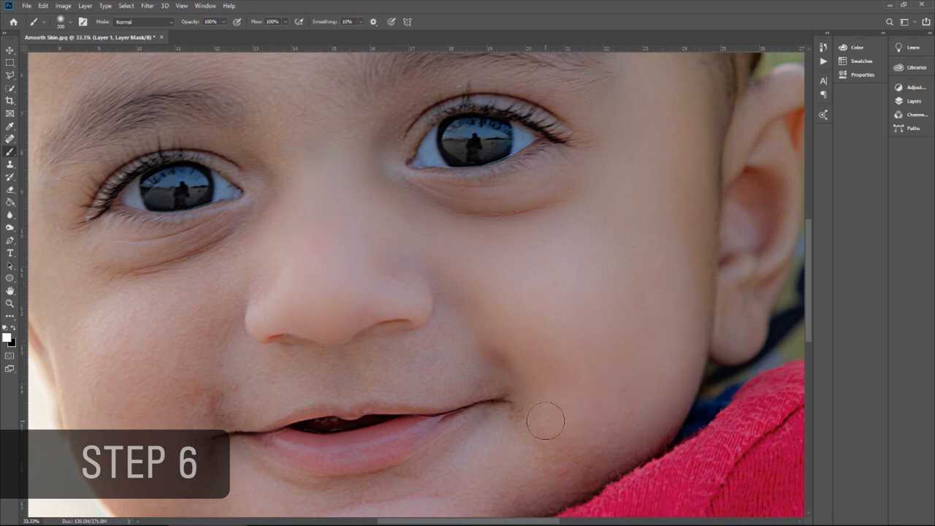
pyautogui.moveTo(540, 458)
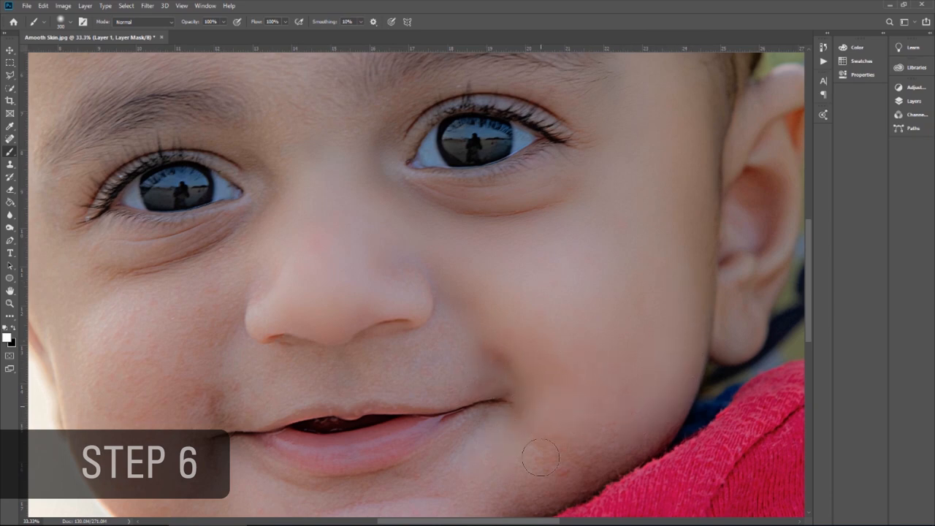
pyautogui.moveTo(518, 487)
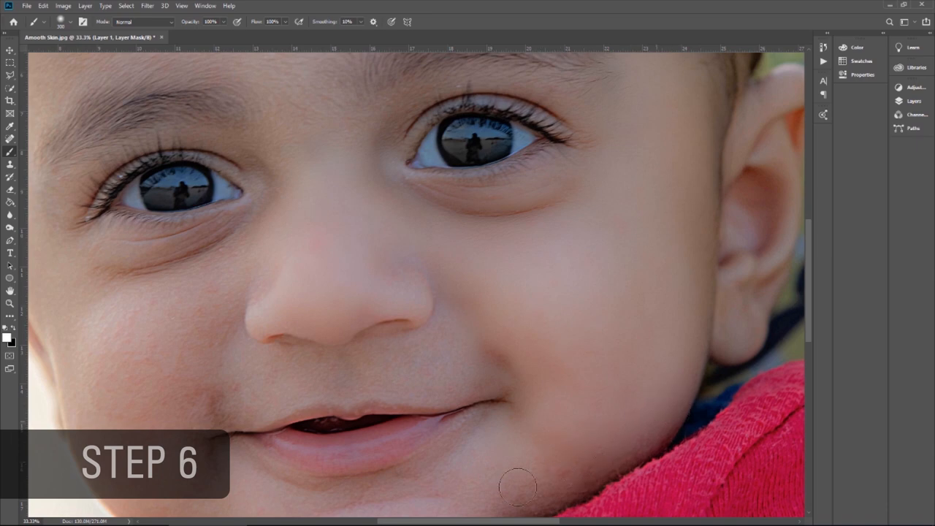
pyautogui.moveTo(613, 241)
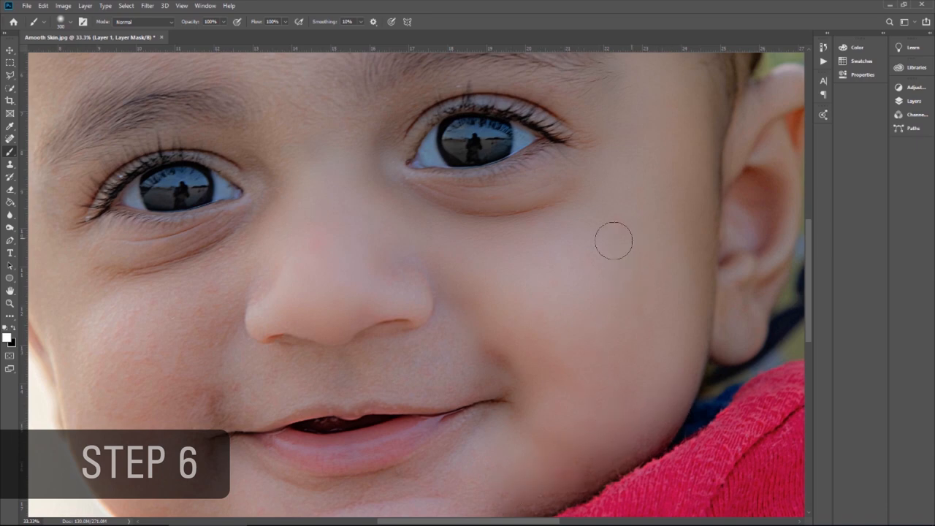
pyautogui.moveTo(676, 226)
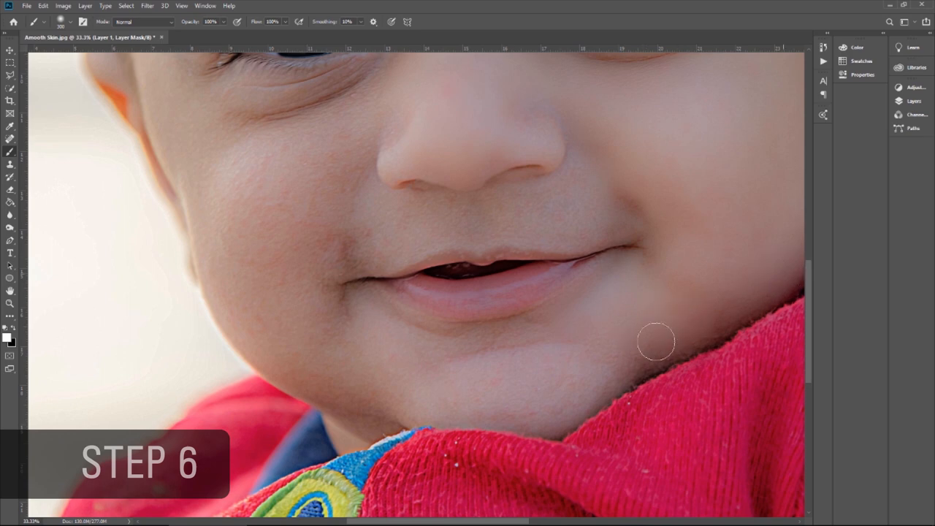
pyautogui.moveTo(476, 357)
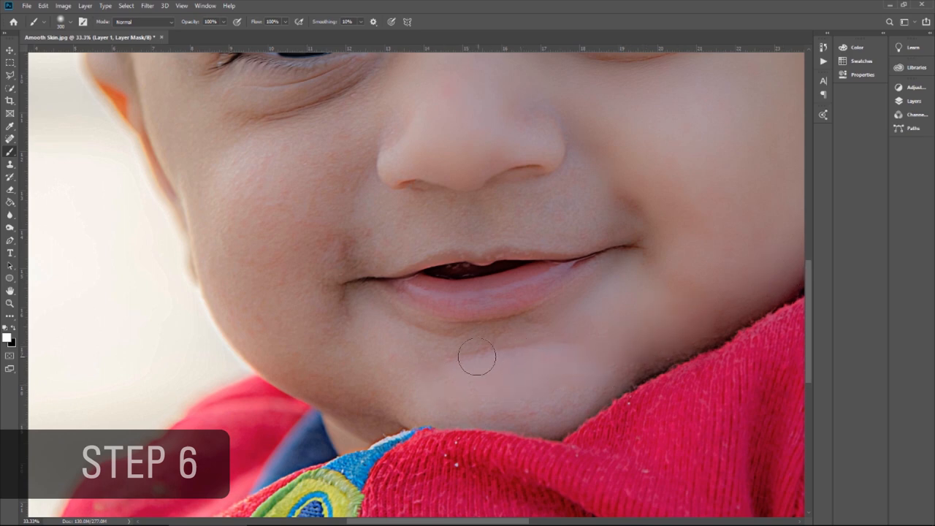
pyautogui.moveTo(672, 368)
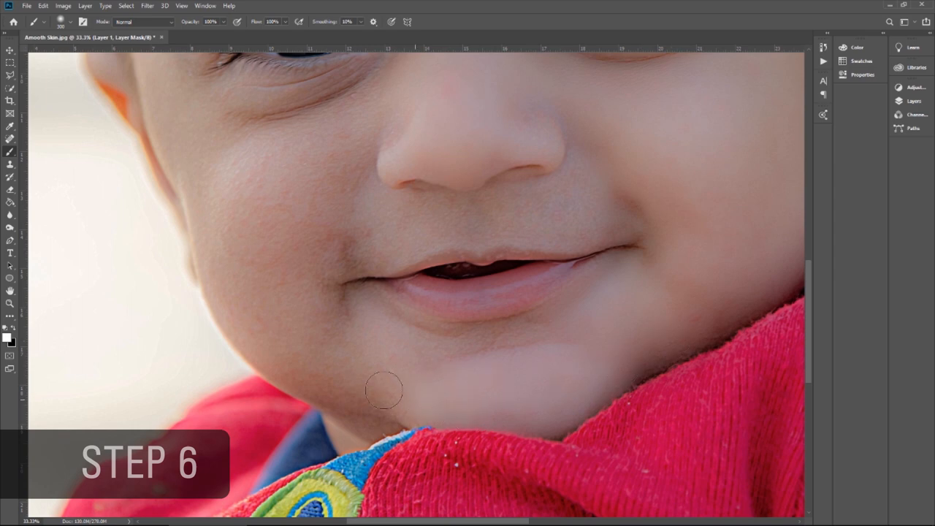
pyautogui.moveTo(358, 252)
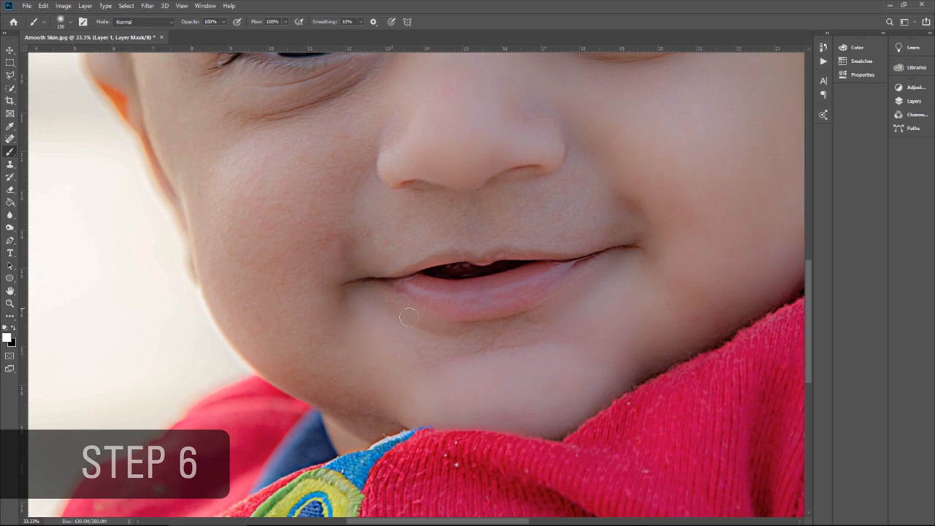
pyautogui.moveTo(537, 325)
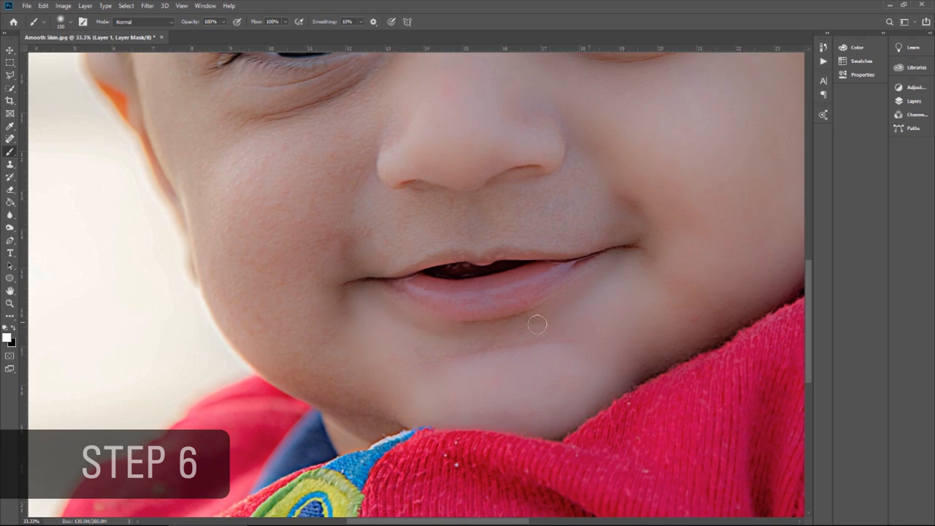
pyautogui.moveTo(588, 285)
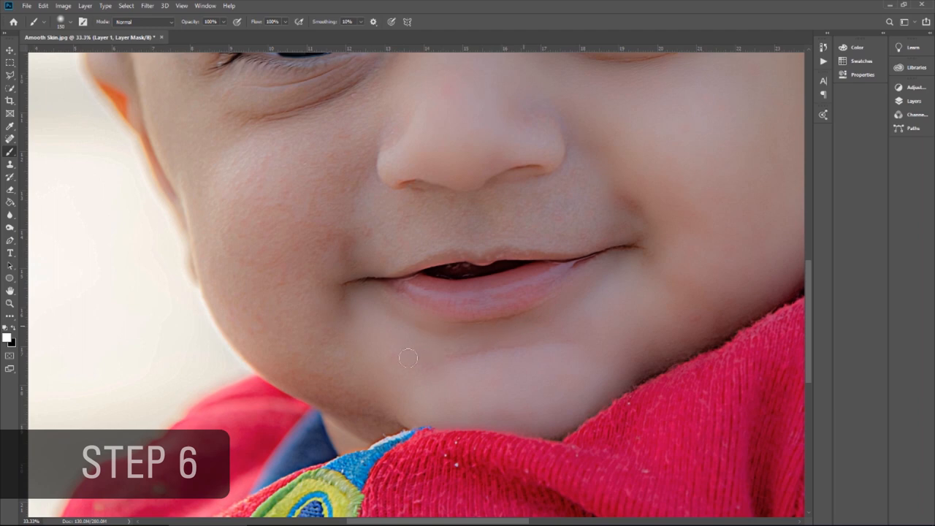
pyautogui.moveTo(343, 343)
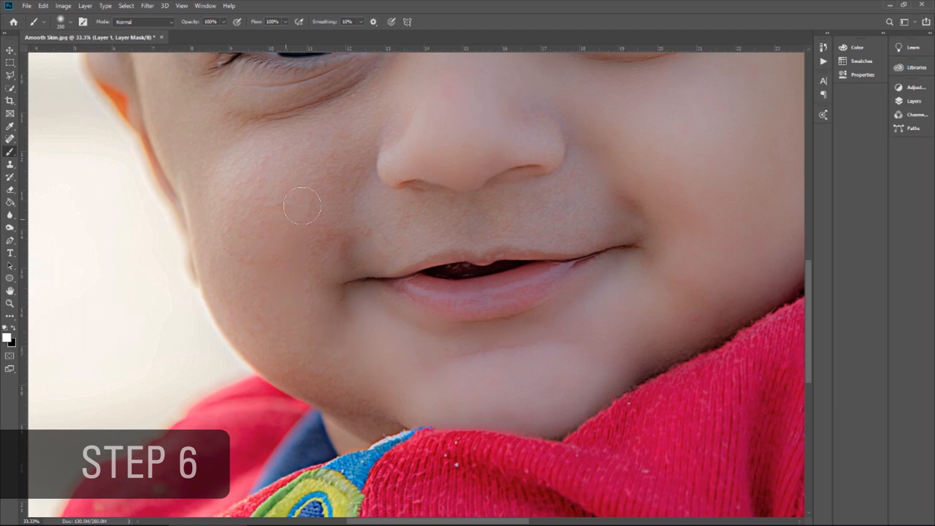
pyautogui.moveTo(266, 155)
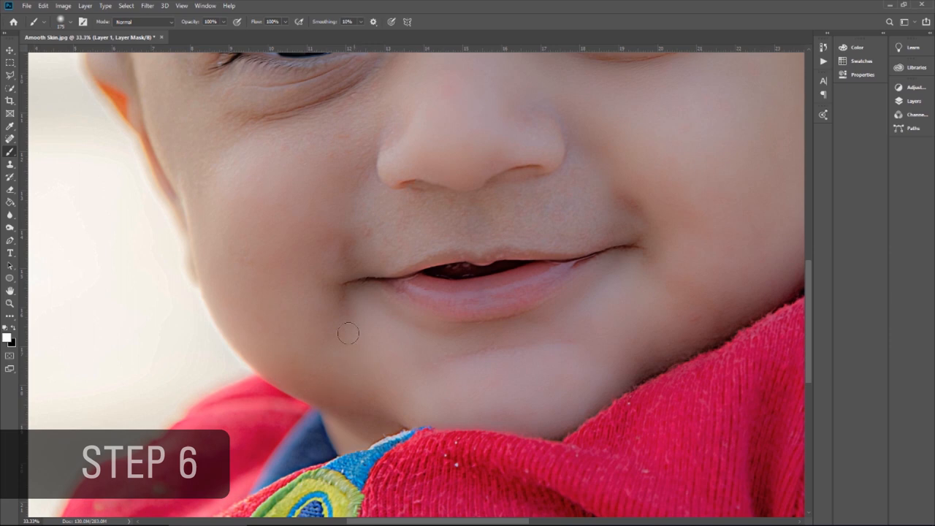
pyautogui.moveTo(189, 223)
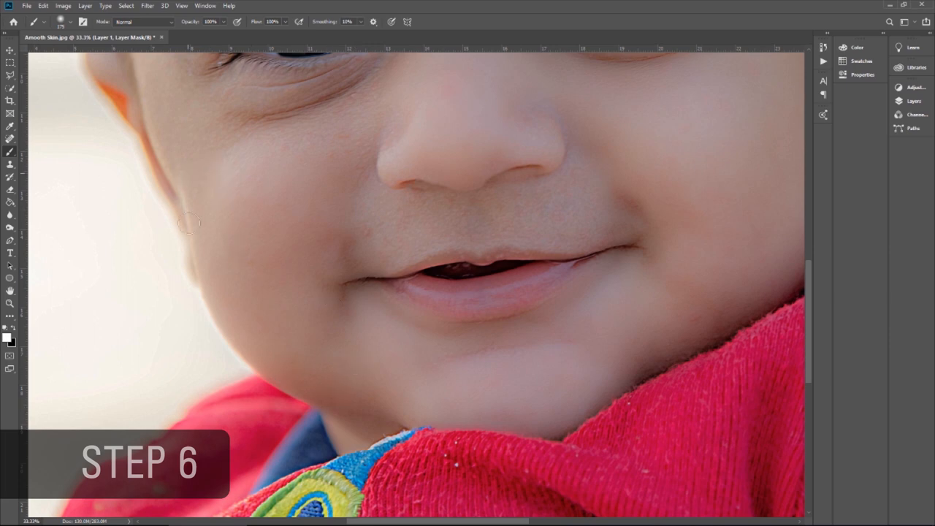
pyautogui.moveTo(309, 143)
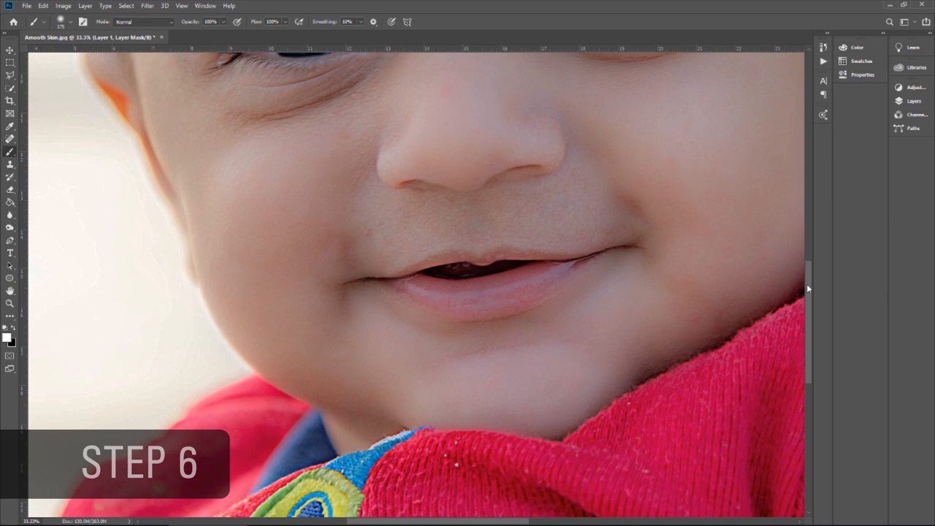
# Step: Scroll up to bring the baby's eyes and nose into view
pyautogui.scroll(3)
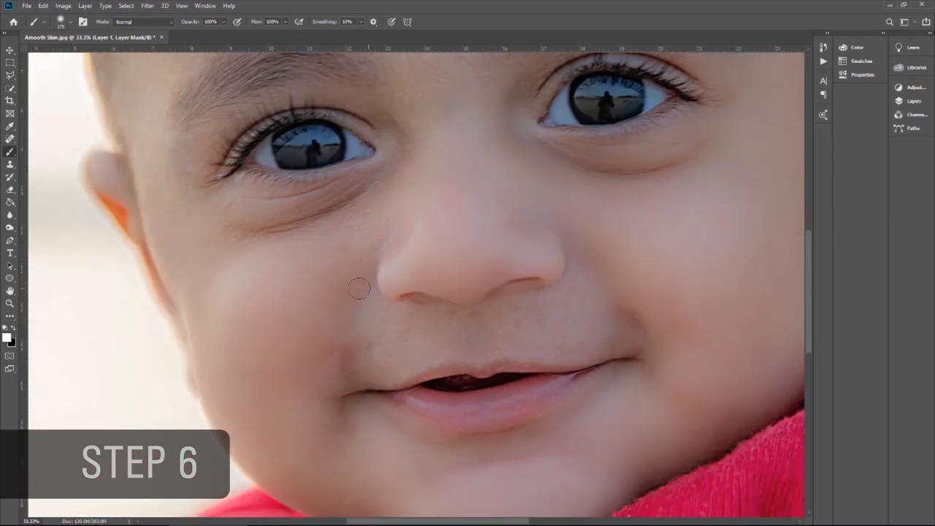
pyautogui.moveTo(209, 263)
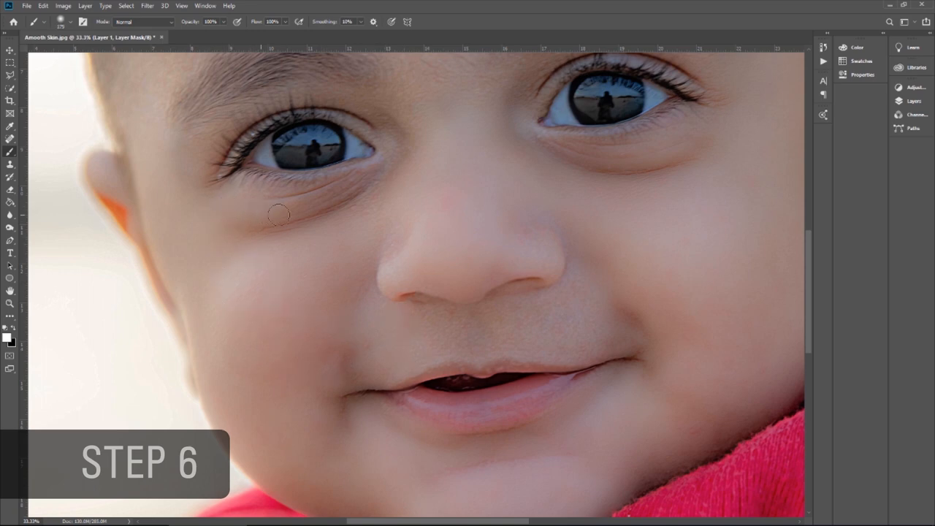
pyautogui.moveTo(374, 182)
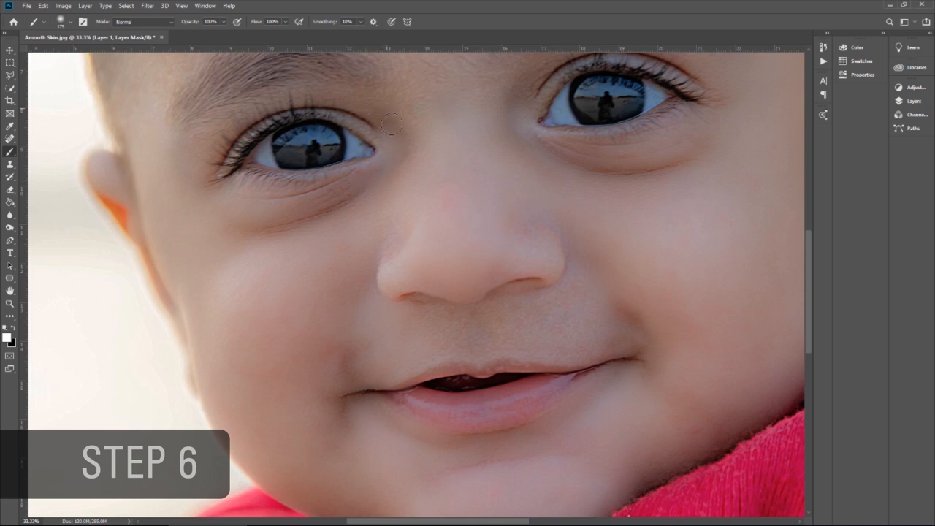
pyautogui.moveTo(514, 118)
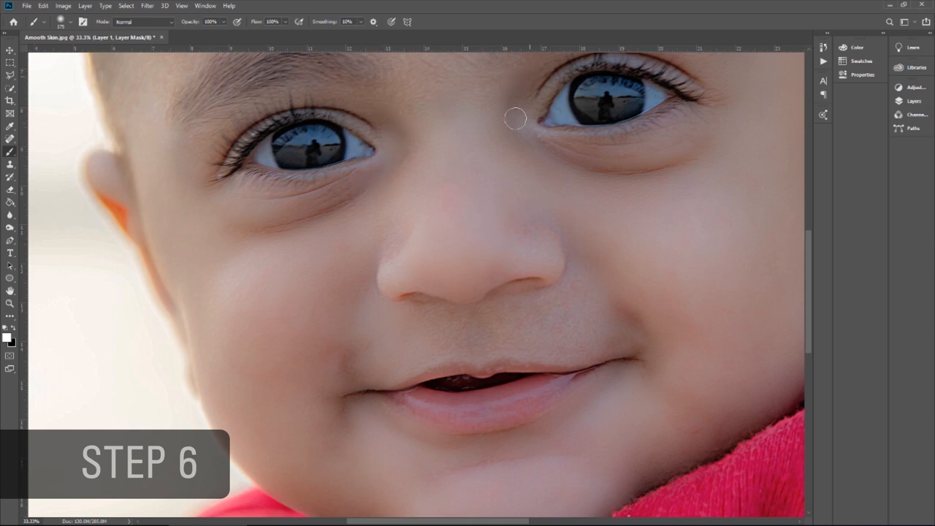
pyautogui.moveTo(609, 298)
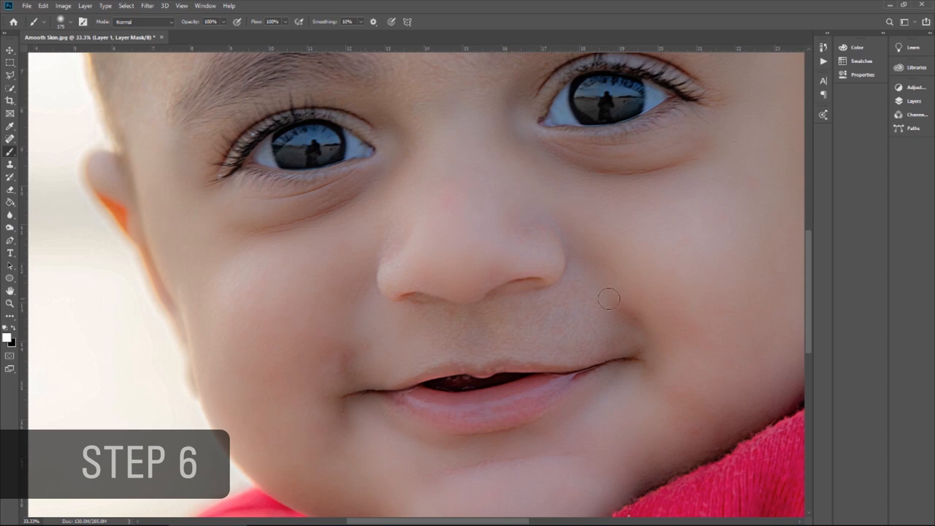
pyautogui.moveTo(503, 310)
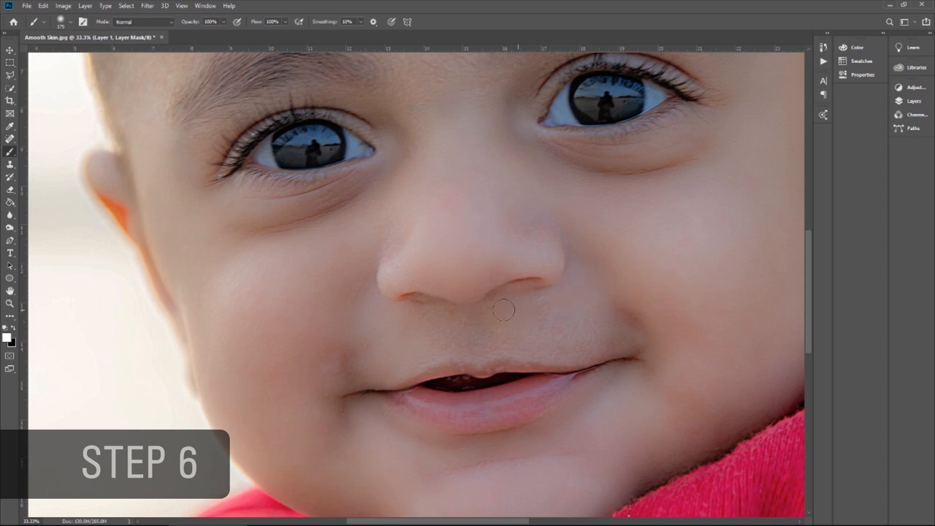
pyautogui.moveTo(411, 358)
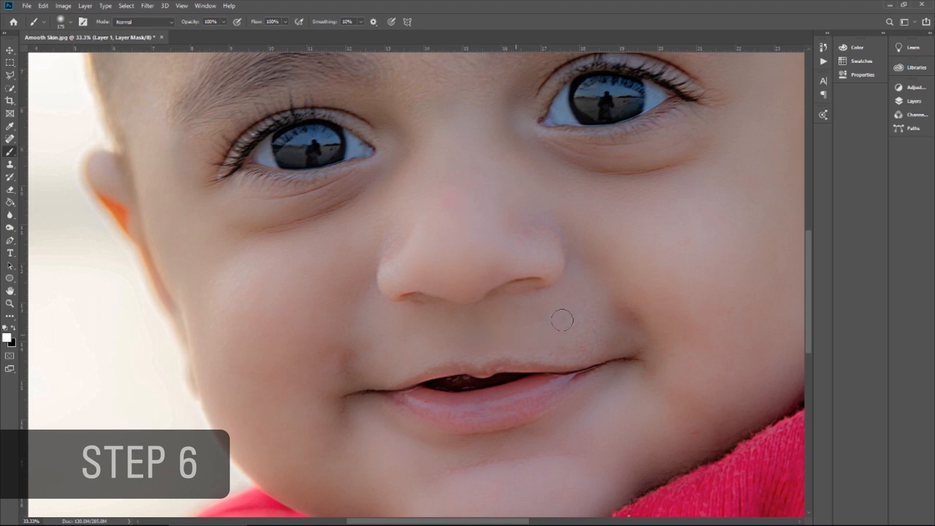
pyautogui.moveTo(520, 347)
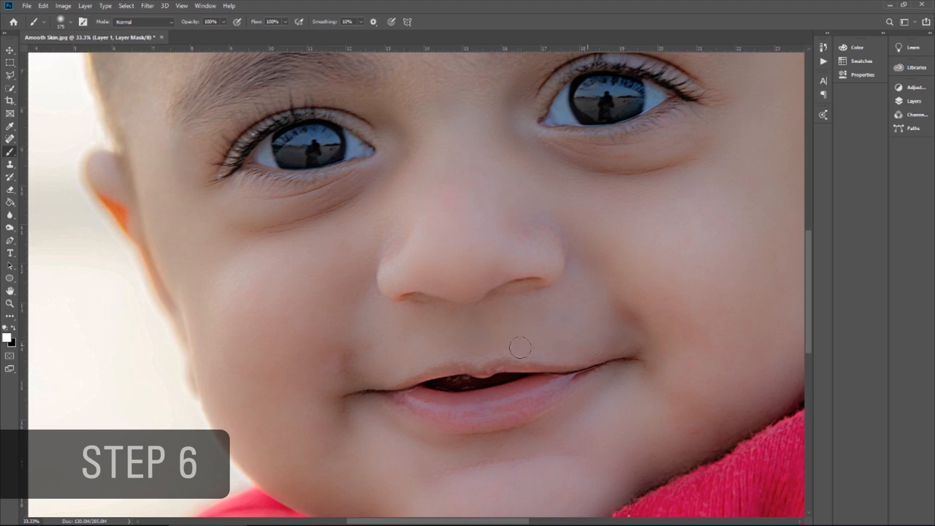
pyautogui.moveTo(446, 351)
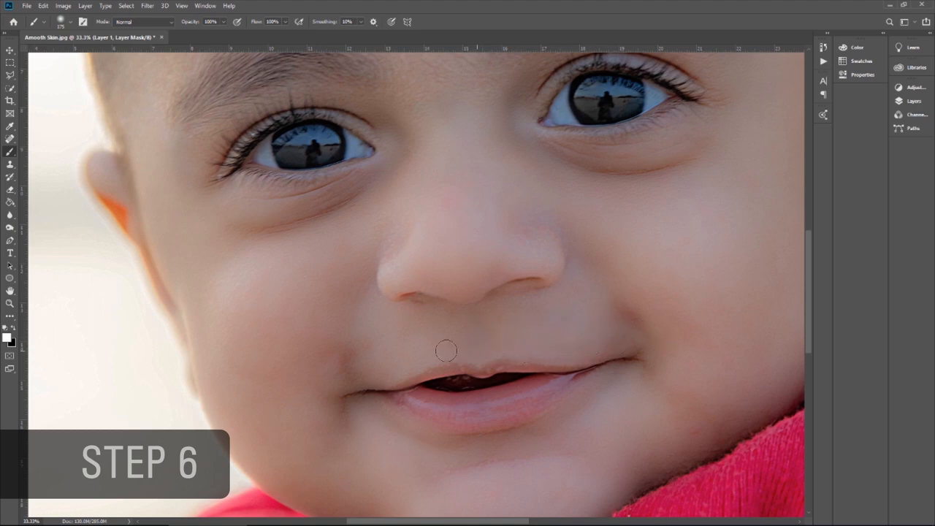
pyautogui.moveTo(553, 347)
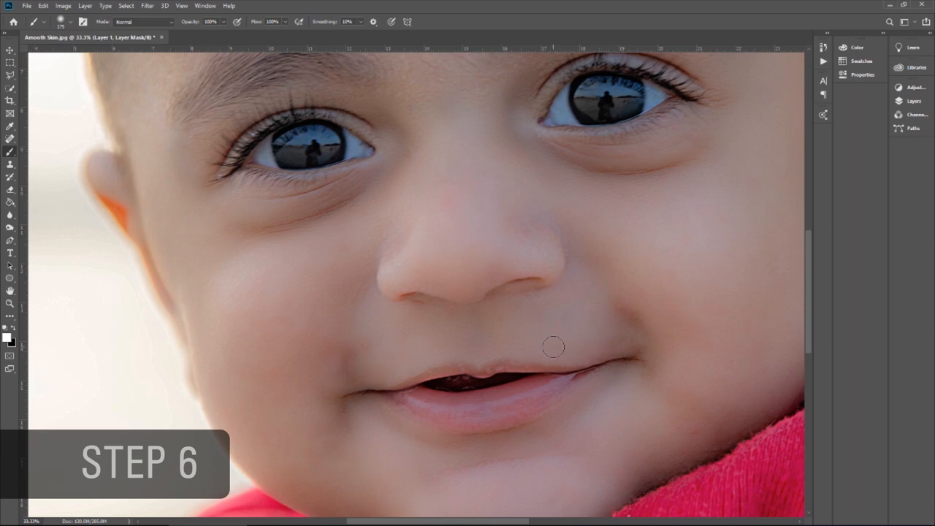
pyautogui.moveTo(469, 351)
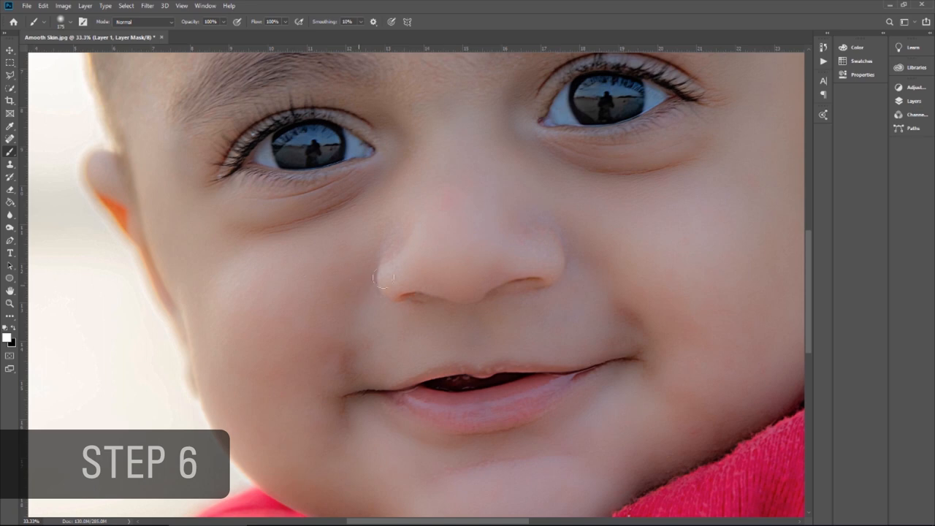
pyautogui.moveTo(537, 222)
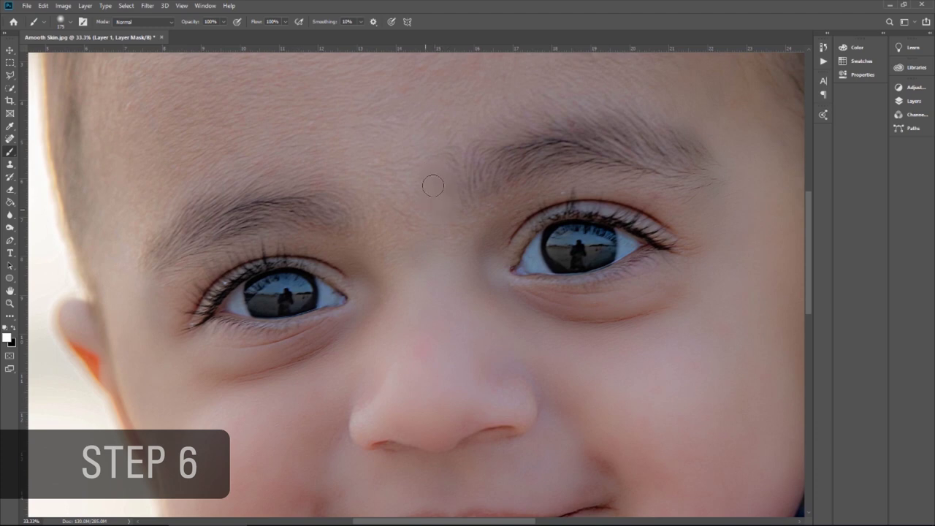
pyautogui.moveTo(374, 257)
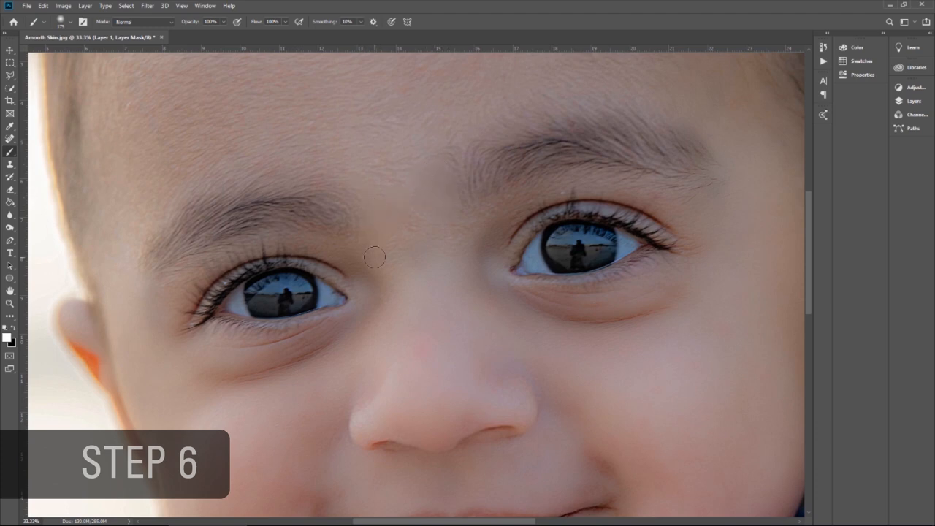
pyautogui.moveTo(558, 182)
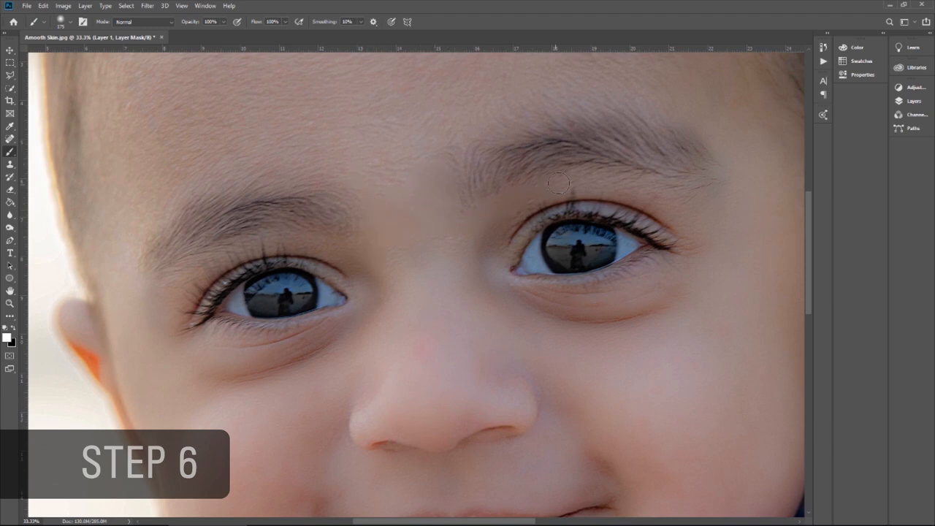
pyautogui.moveTo(350, 252)
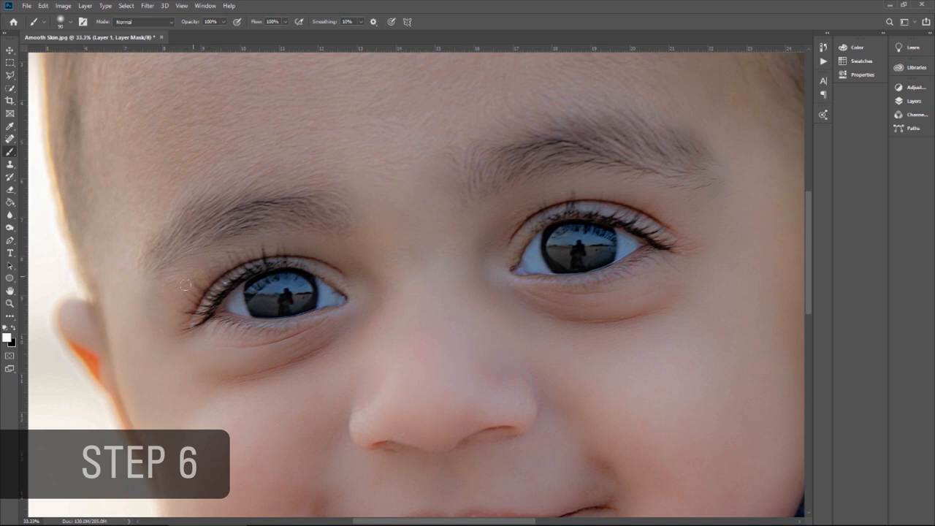
pyautogui.moveTo(154, 291)
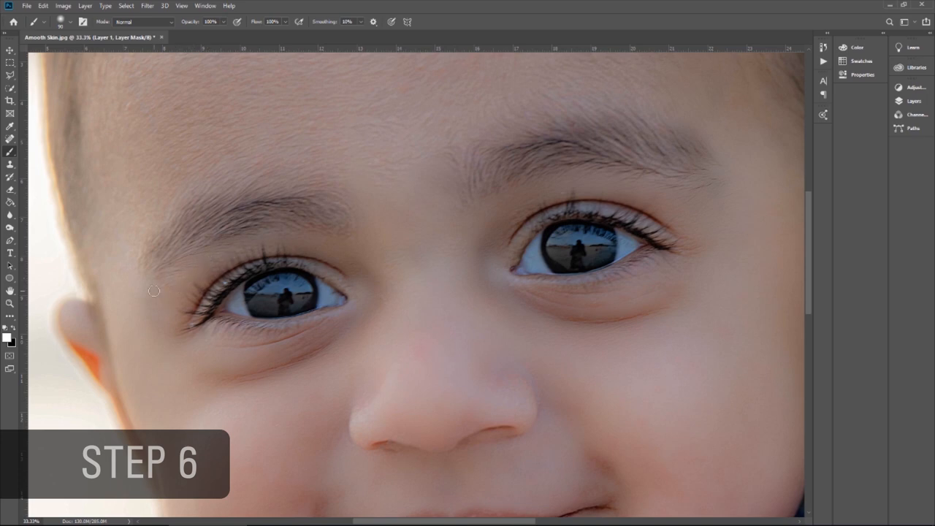
pyautogui.moveTo(180, 222)
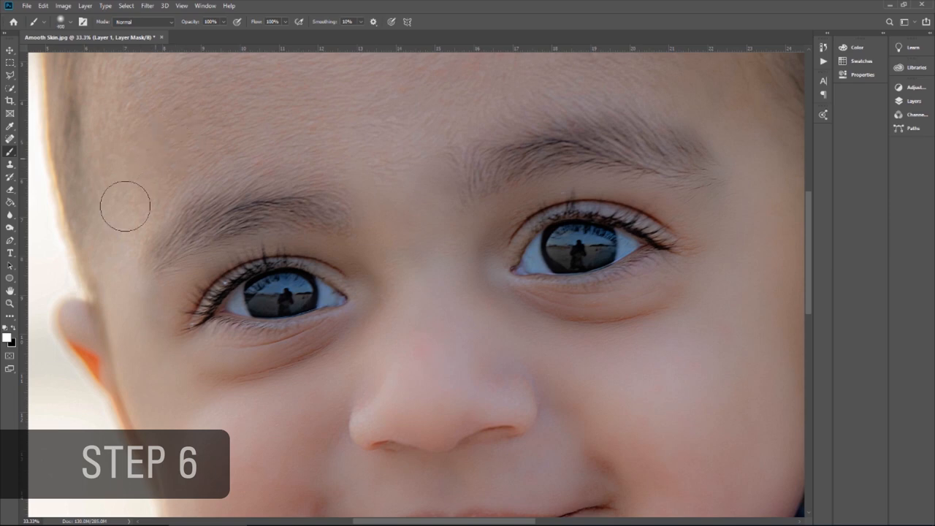
pyautogui.moveTo(119, 222)
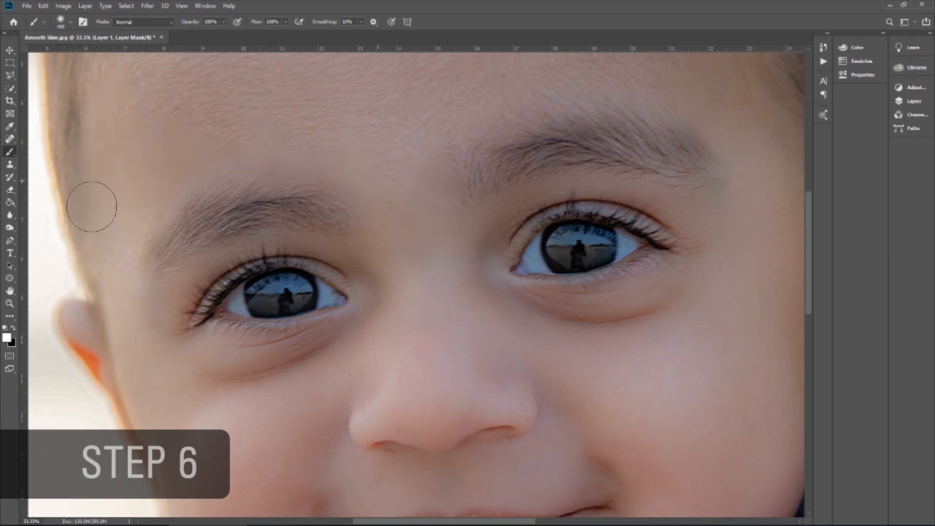
pyautogui.moveTo(581, 104)
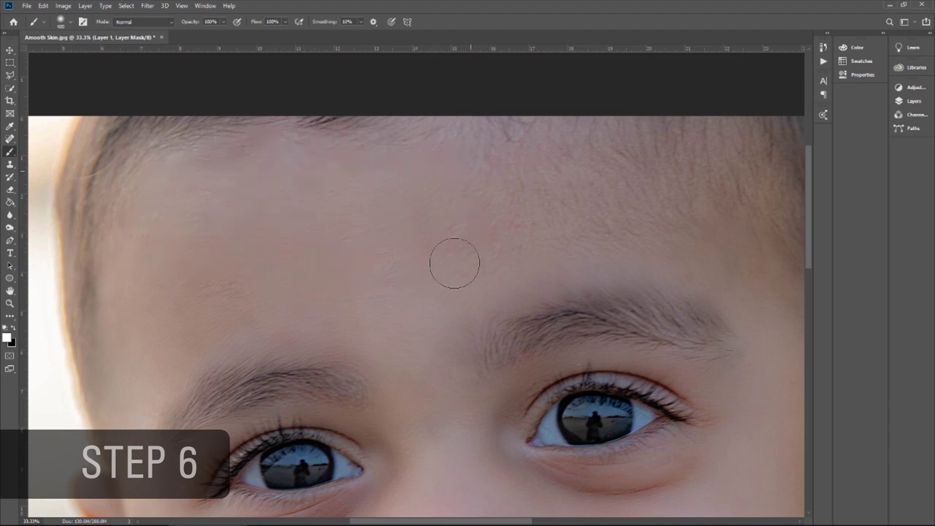
# Step: Pan up to bring the upper forehead and right temple into view
pyautogui.moveTo(454, 263); pyautogui.dragTo(610, 212)
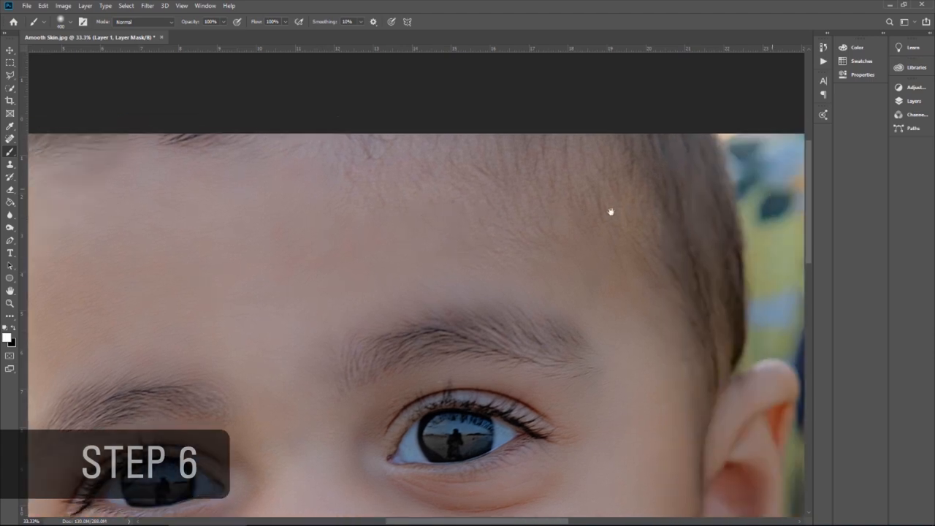
pyautogui.moveTo(610, 212); pyautogui.dragTo(318, 186)
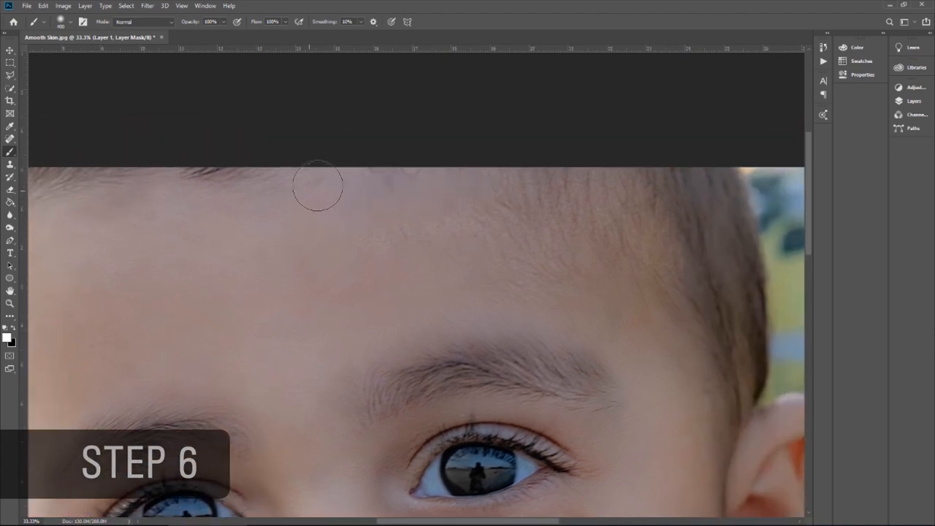
pyautogui.moveTo(555, 278)
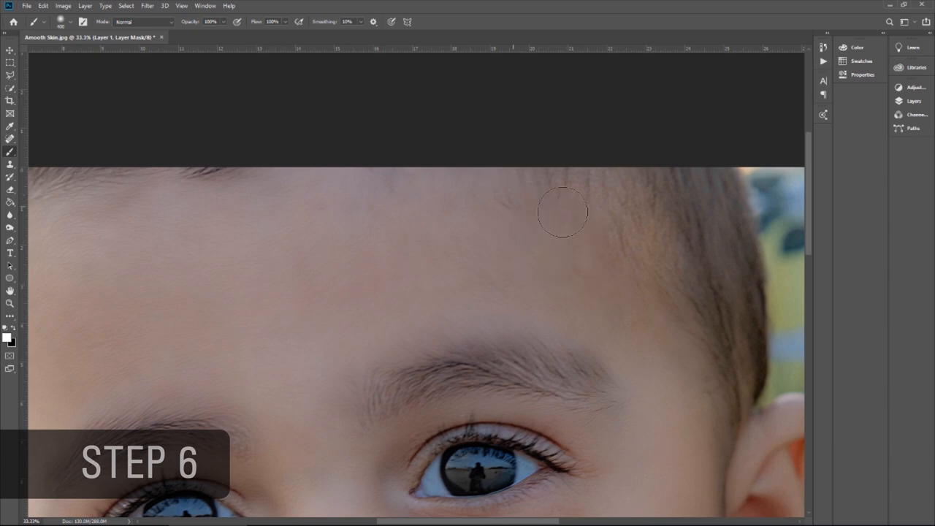
pyautogui.moveTo(556, 182)
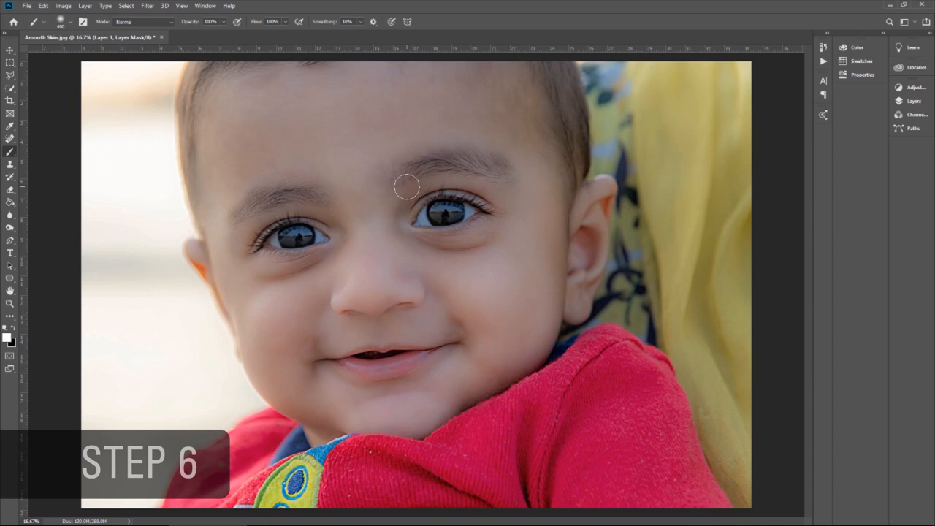
pyautogui.moveTo(550, 221)
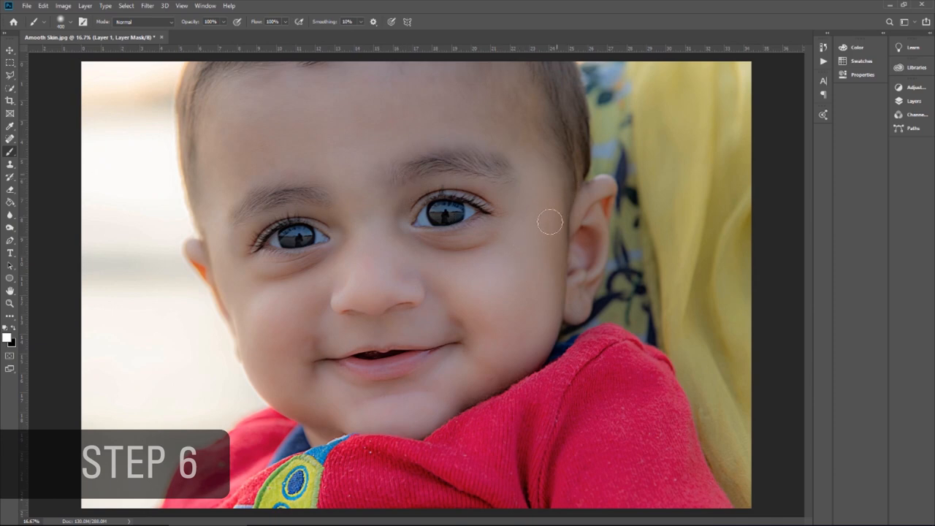
pyautogui.moveTo(555, 186)
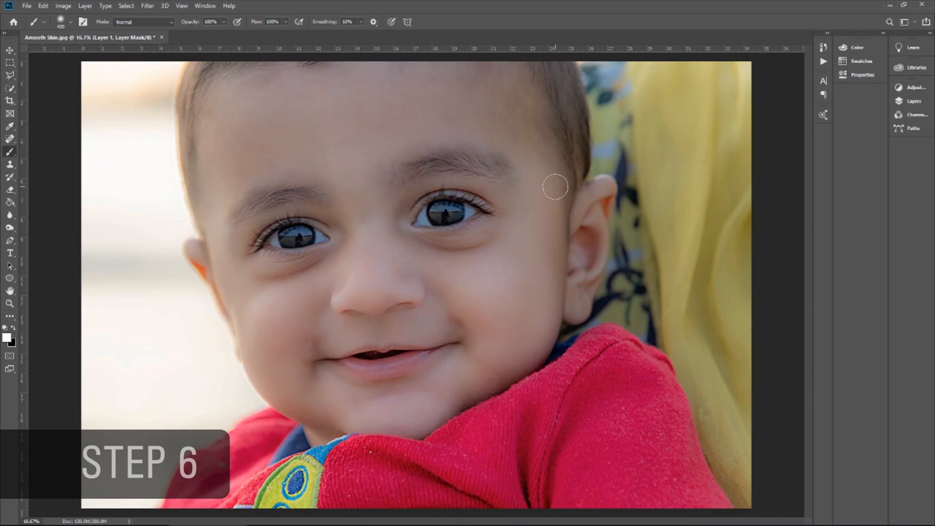
pyautogui.moveTo(216, 153)
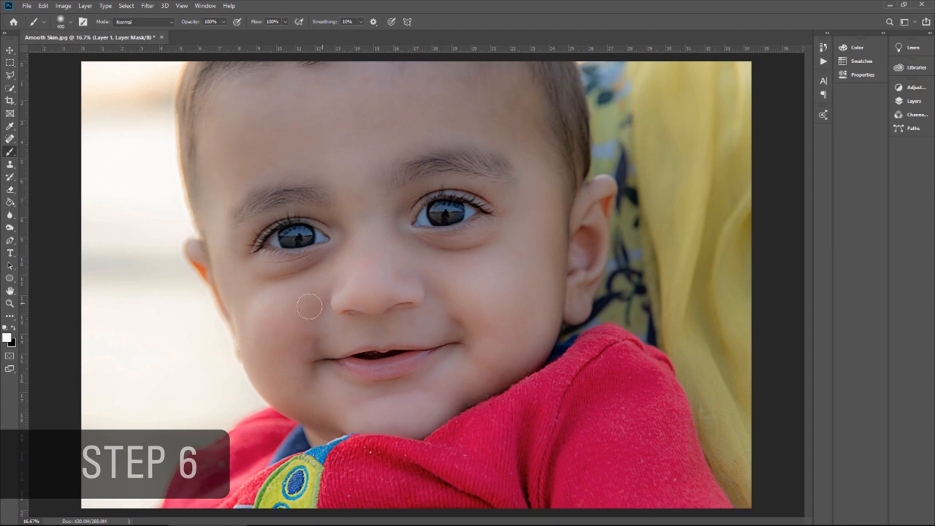
pyautogui.moveTo(480, 349)
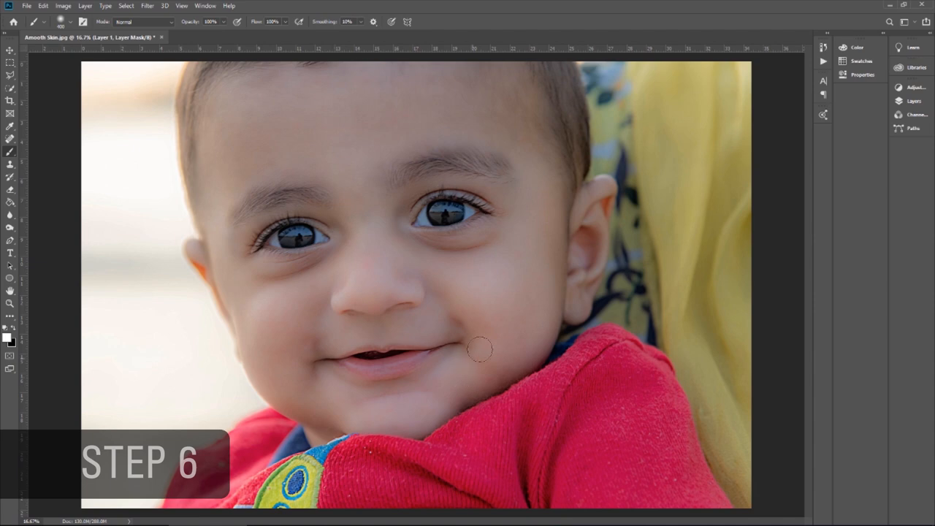
pyautogui.moveTo(506, 307)
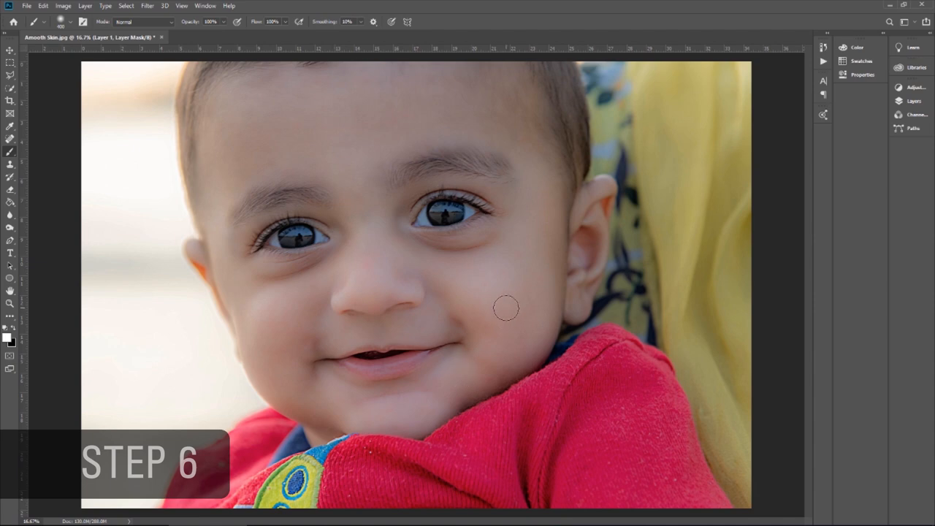
pyautogui.moveTo(648, 117)
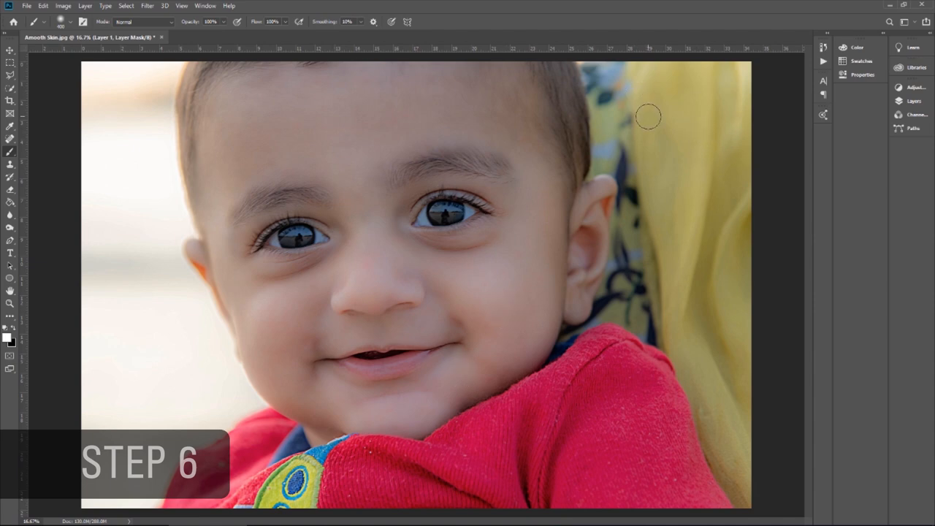
# Step: Bring up the Layers panel to see the masked Overlay layer
pyautogui.click(914, 100)
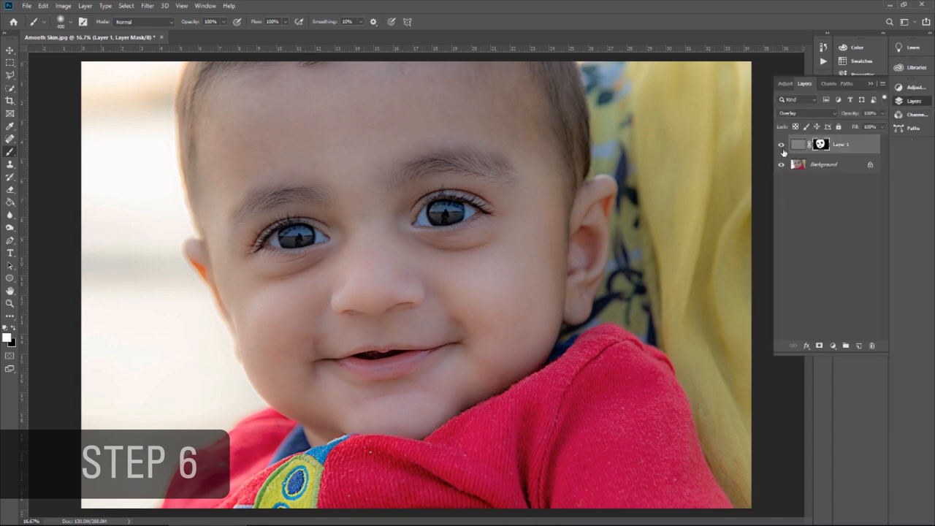
# Step: Toggle the smoothing layer off and on, then hide the Background layer
pyautogui.click(781, 144)
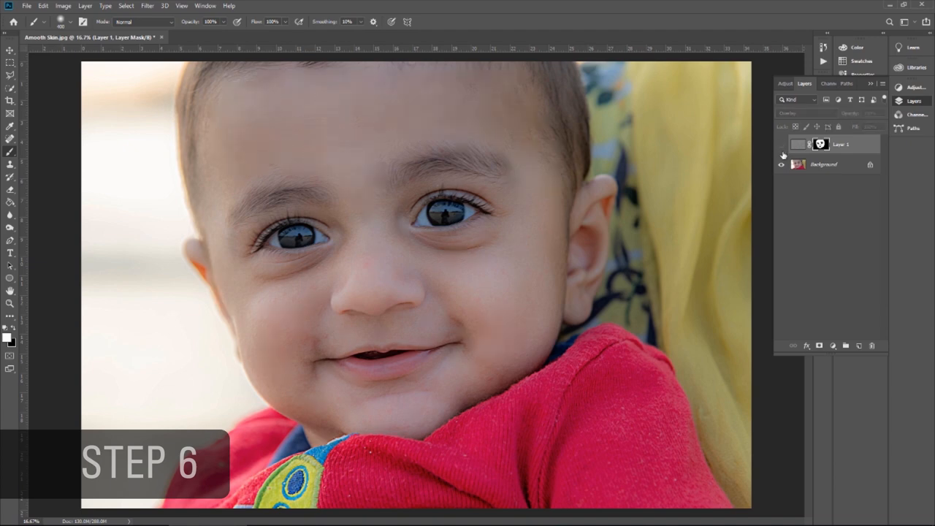
pyautogui.click(804, 113)
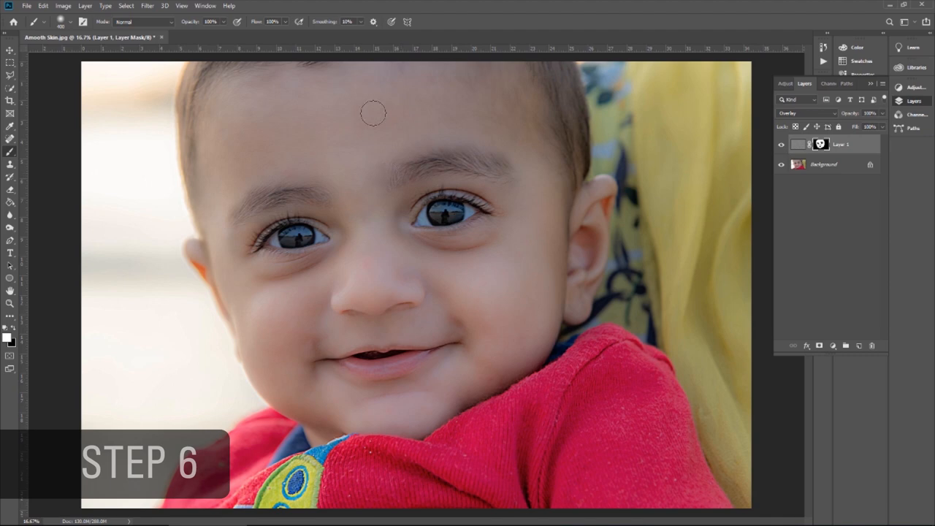
pyautogui.moveTo(337, 143)
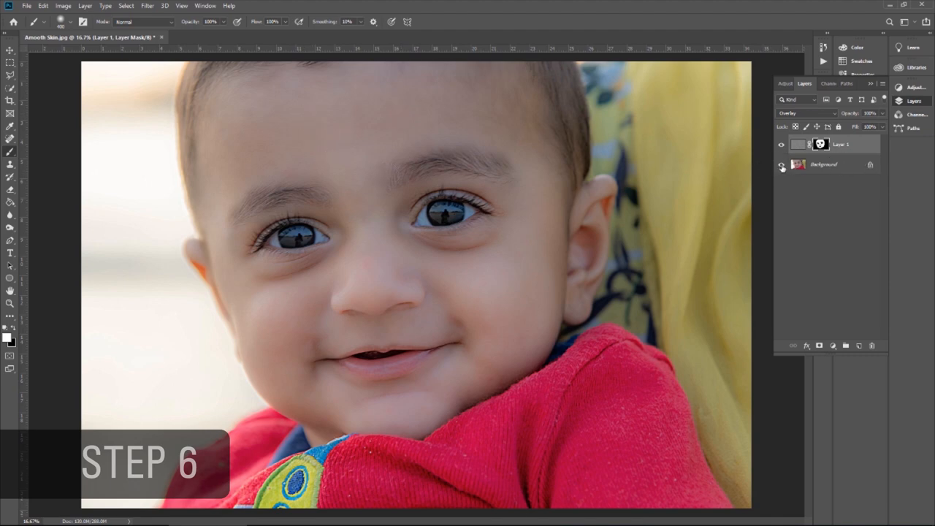
pyautogui.click(781, 165)
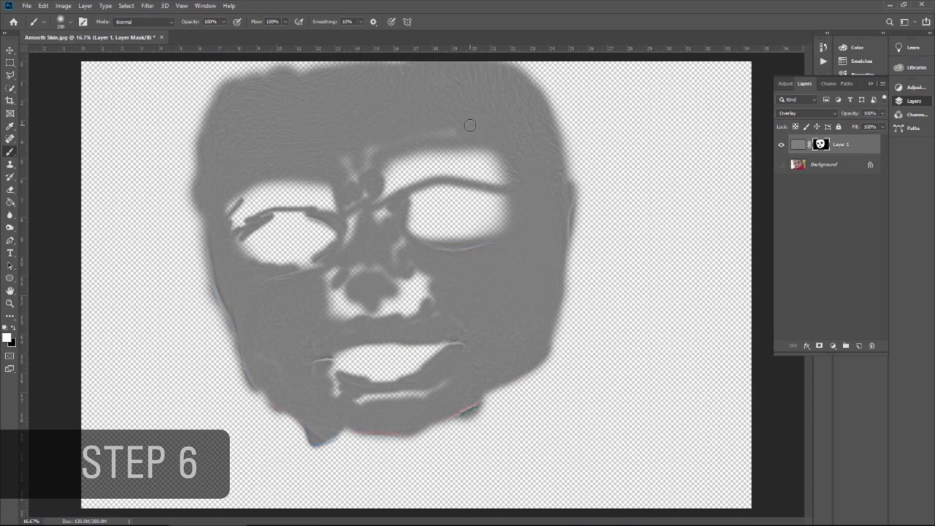
pyautogui.moveTo(479, 265)
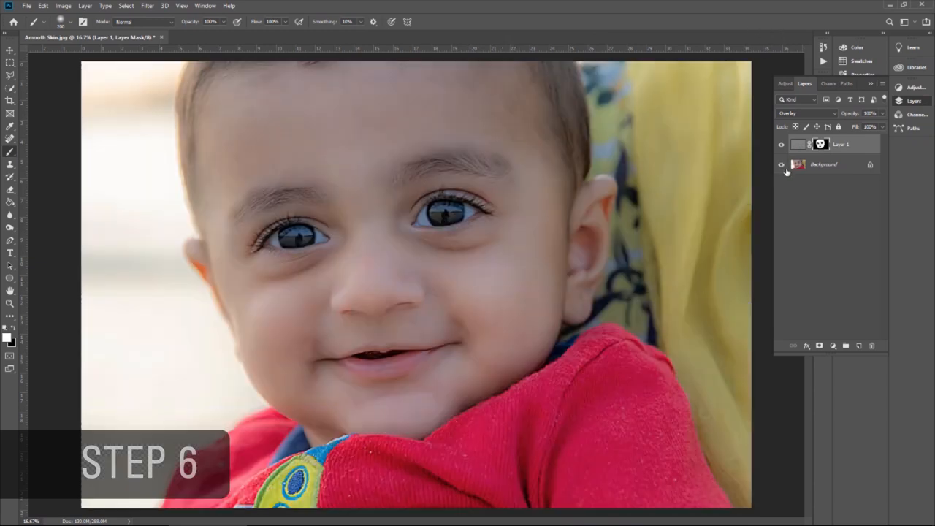
pyautogui.moveTo(781, 165)
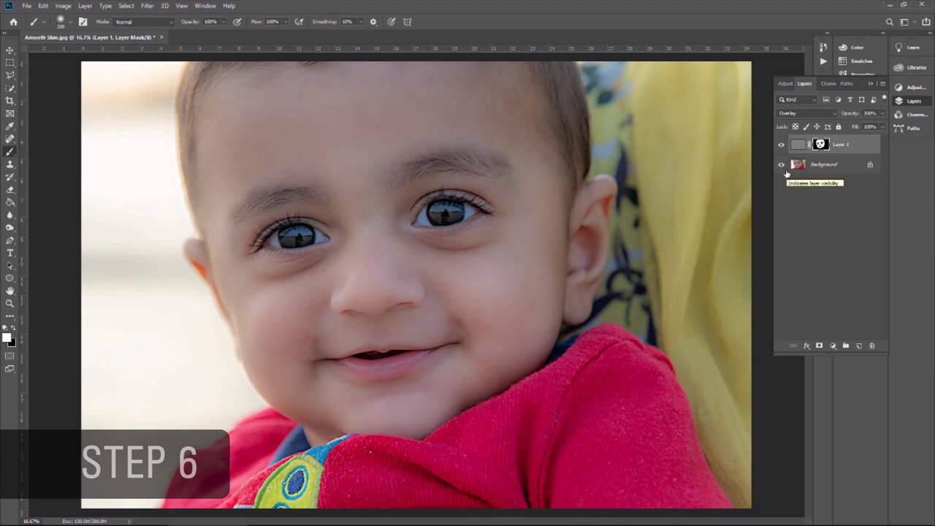